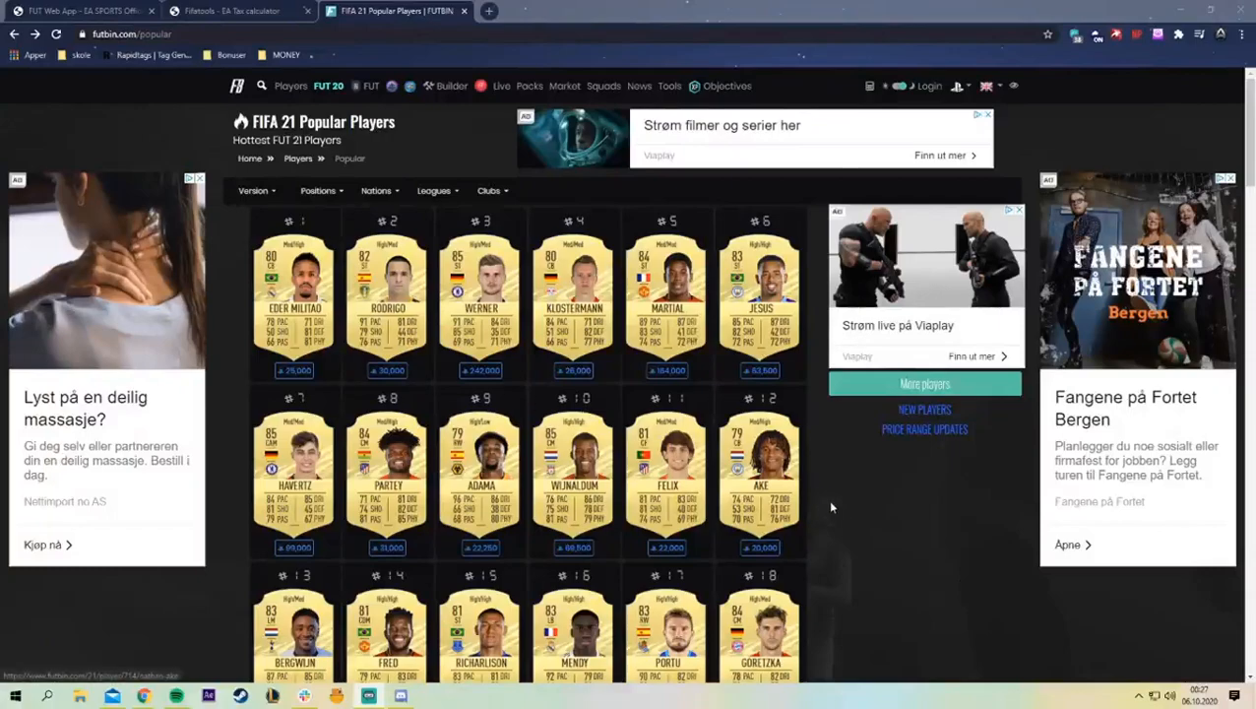
{"action": "mouse_move", "coordinate": [850, 555]}
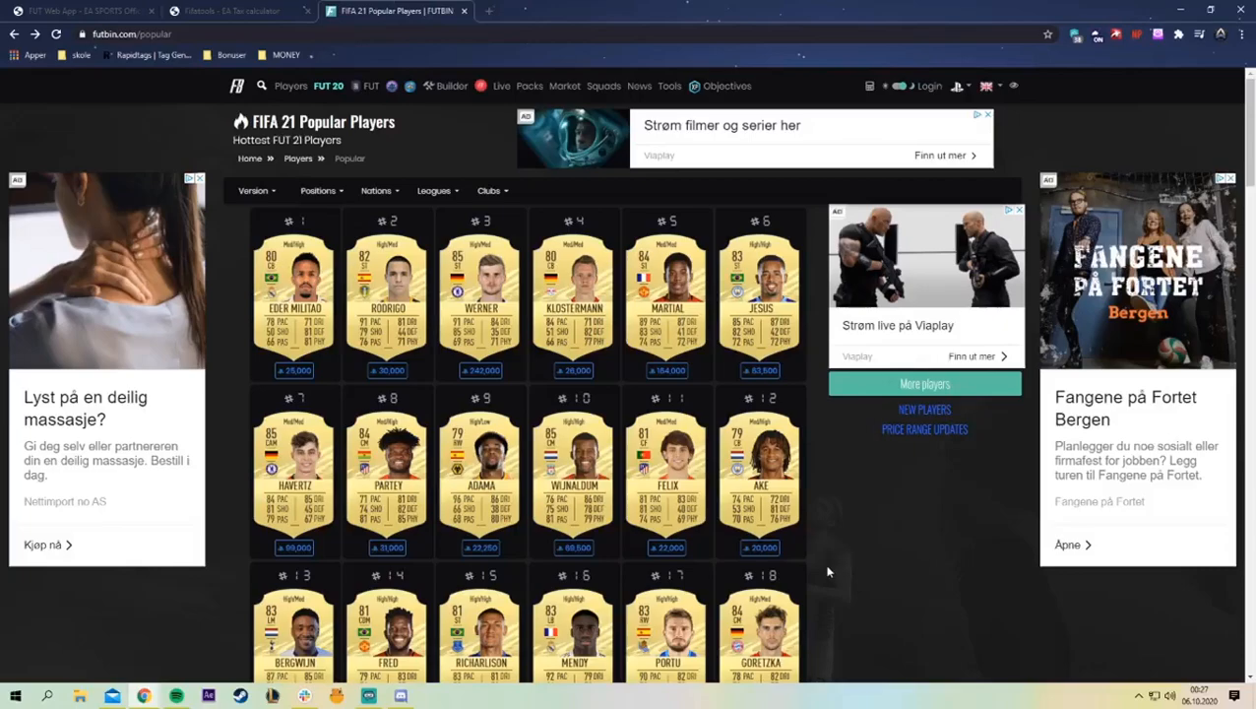
Scroll the FUTBIN Popular Players grid down until the 81-rated Raphinha card is in view
{"action": "scroll", "scroll_direction": "down", "scroll_amount": 3}
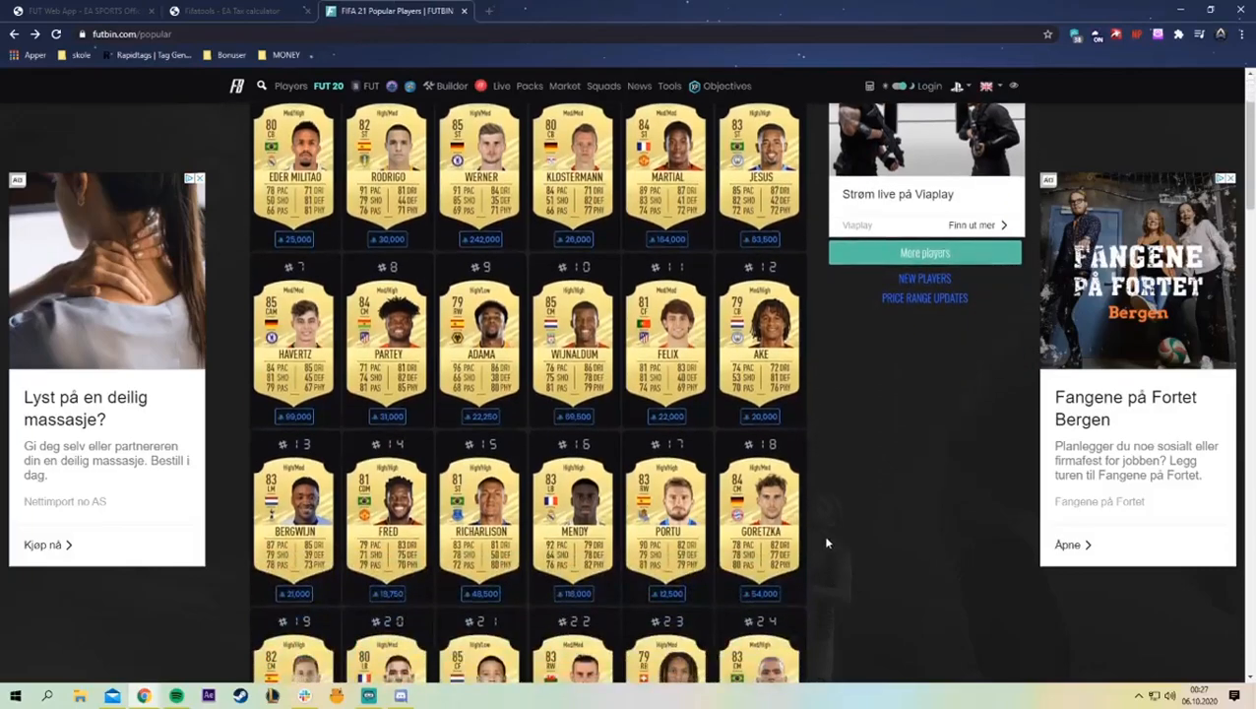
{"action": "scroll", "scroll_direction": "down", "scroll_amount": 3}
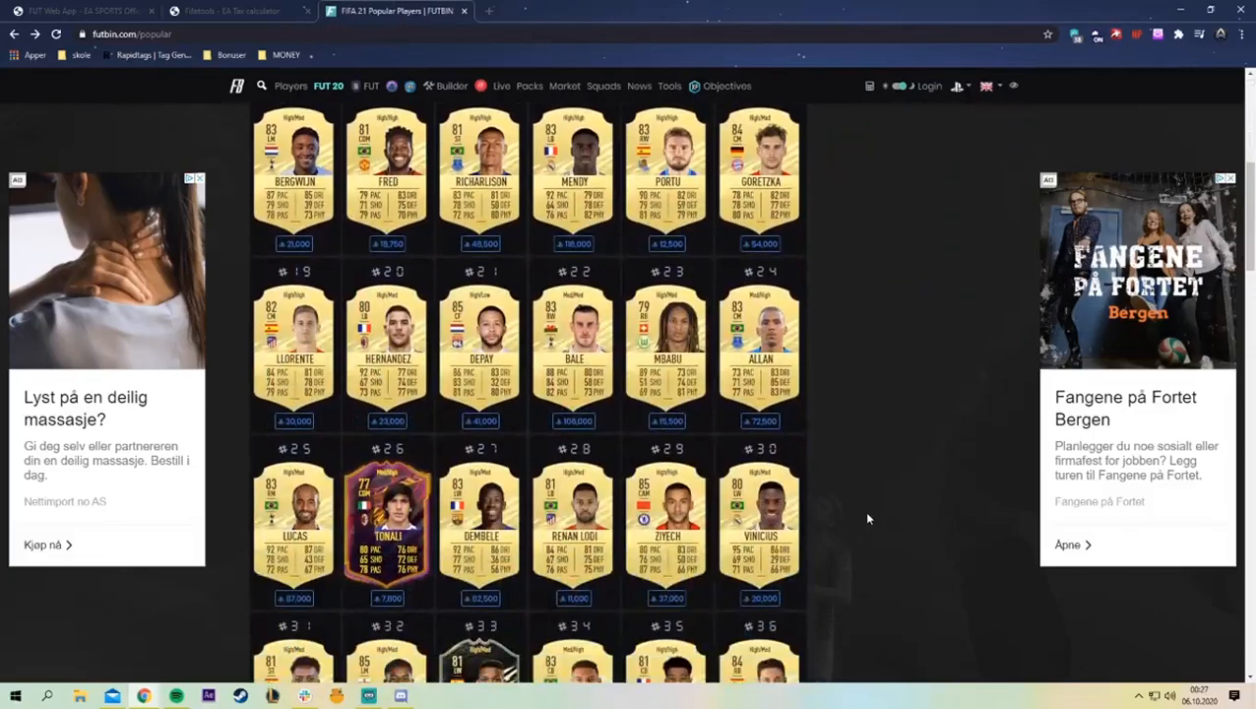
{"action": "scroll", "scroll_direction": "down", "scroll_amount": 3}
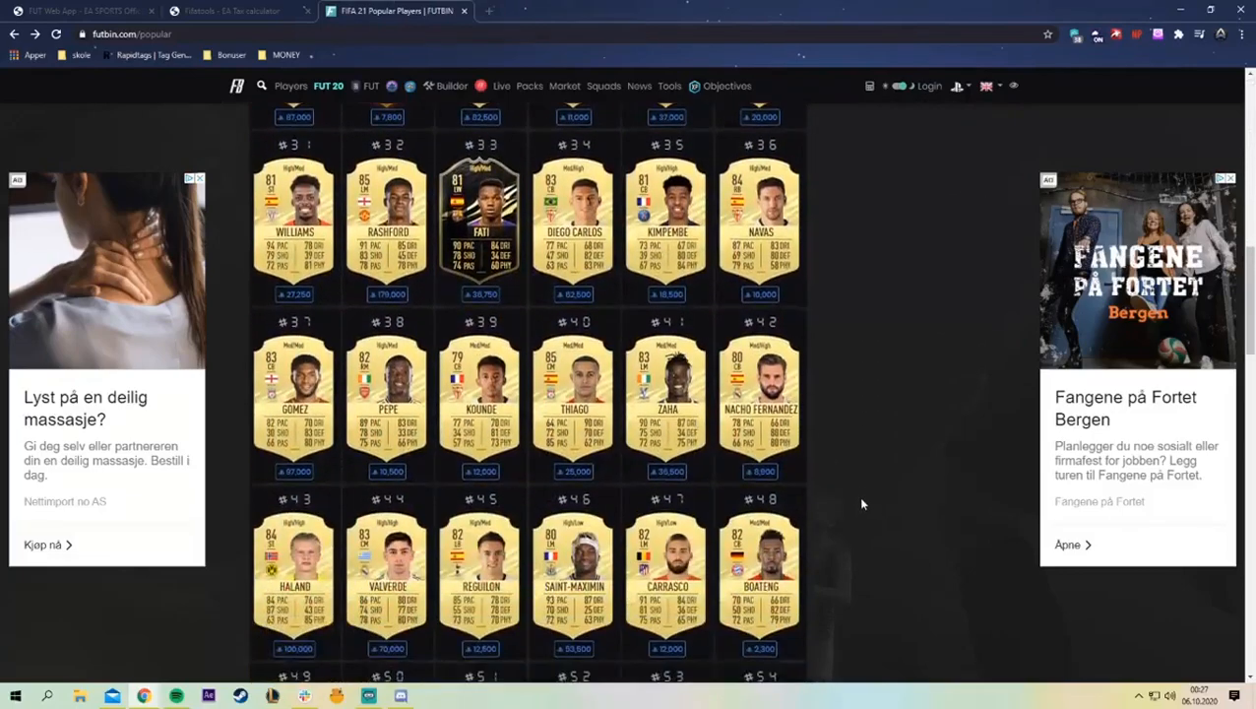
{"action": "scroll", "scroll_direction": "down", "scroll_amount": 3}
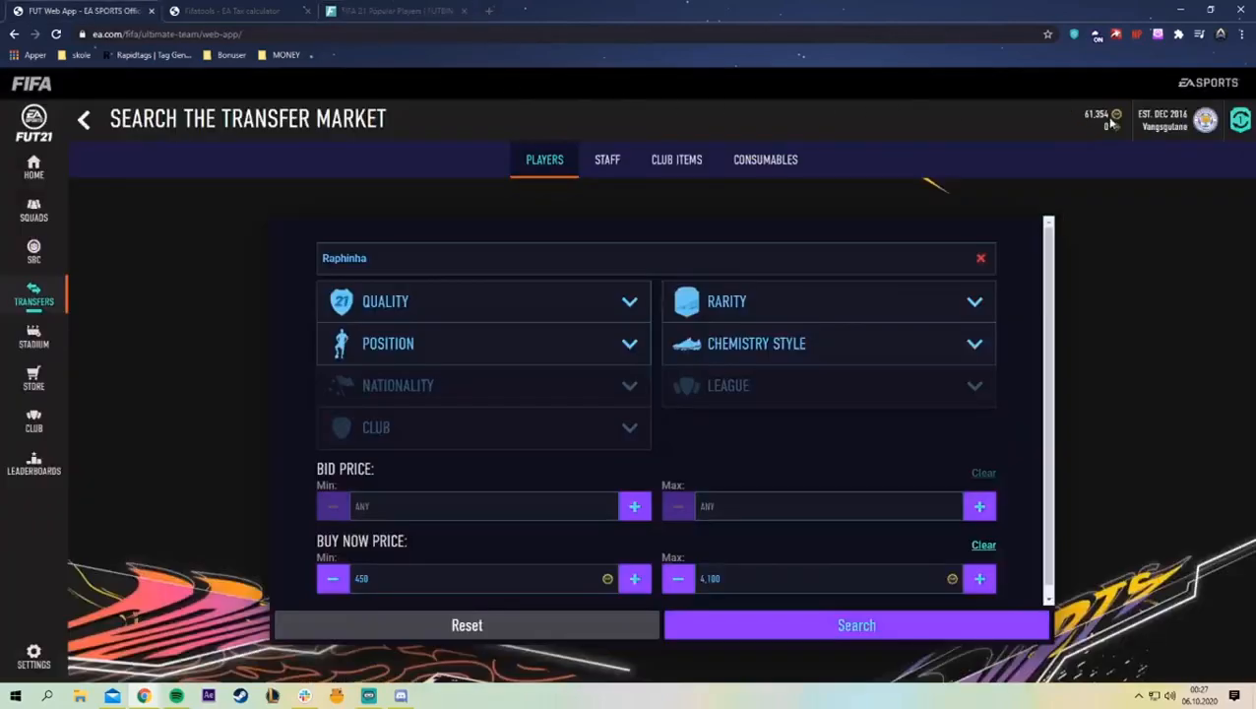
{"action": "left_click", "coordinate": [394, 12]}
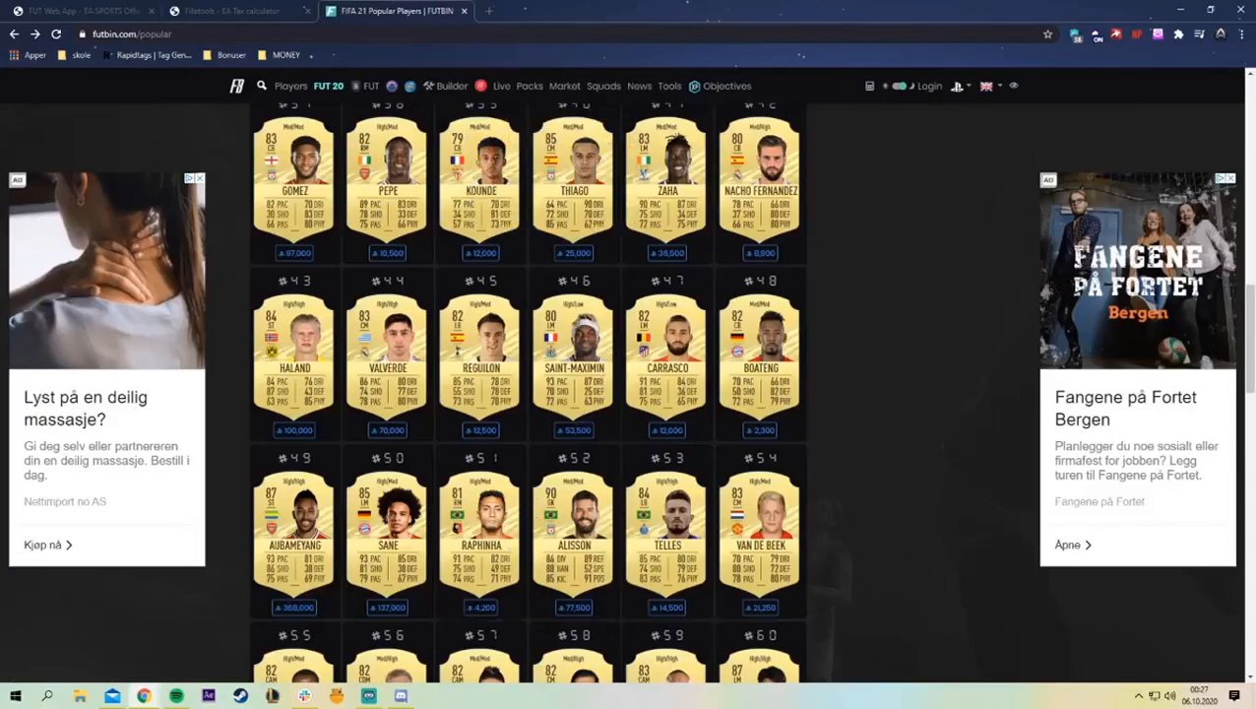
{"action": "mouse_move", "coordinate": [476, 620]}
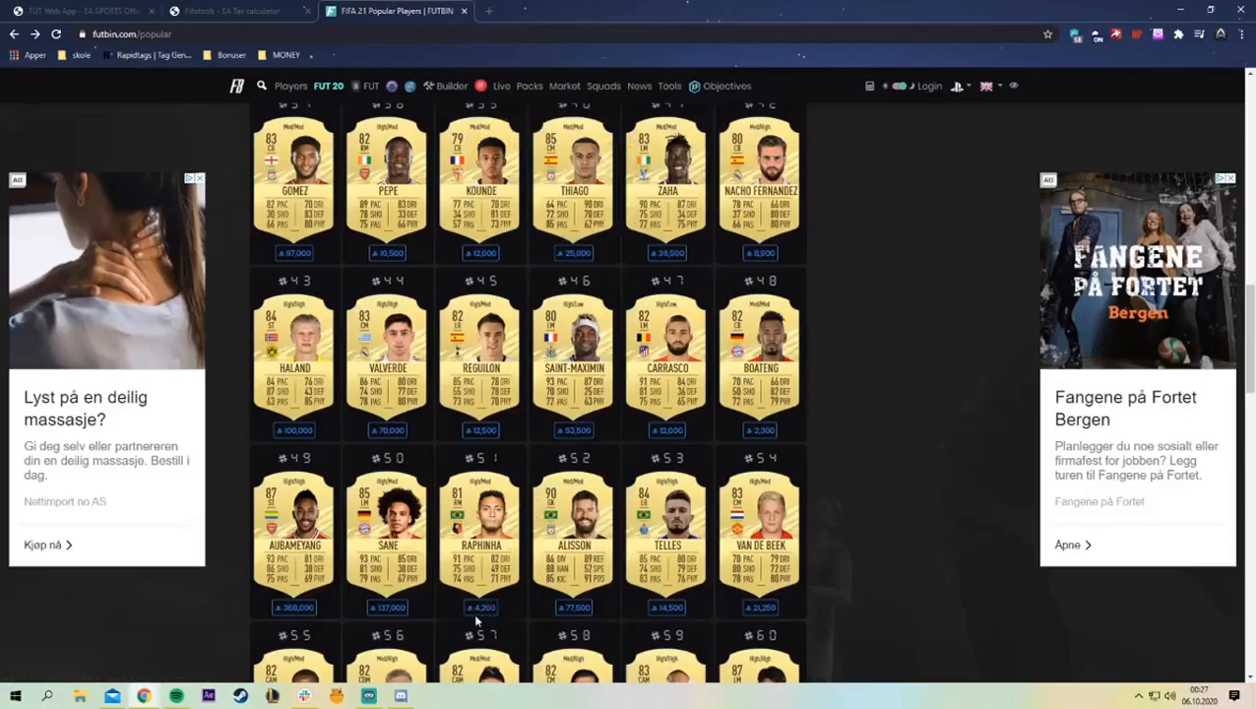
{"action": "mouse_move", "coordinate": [317, 260]}
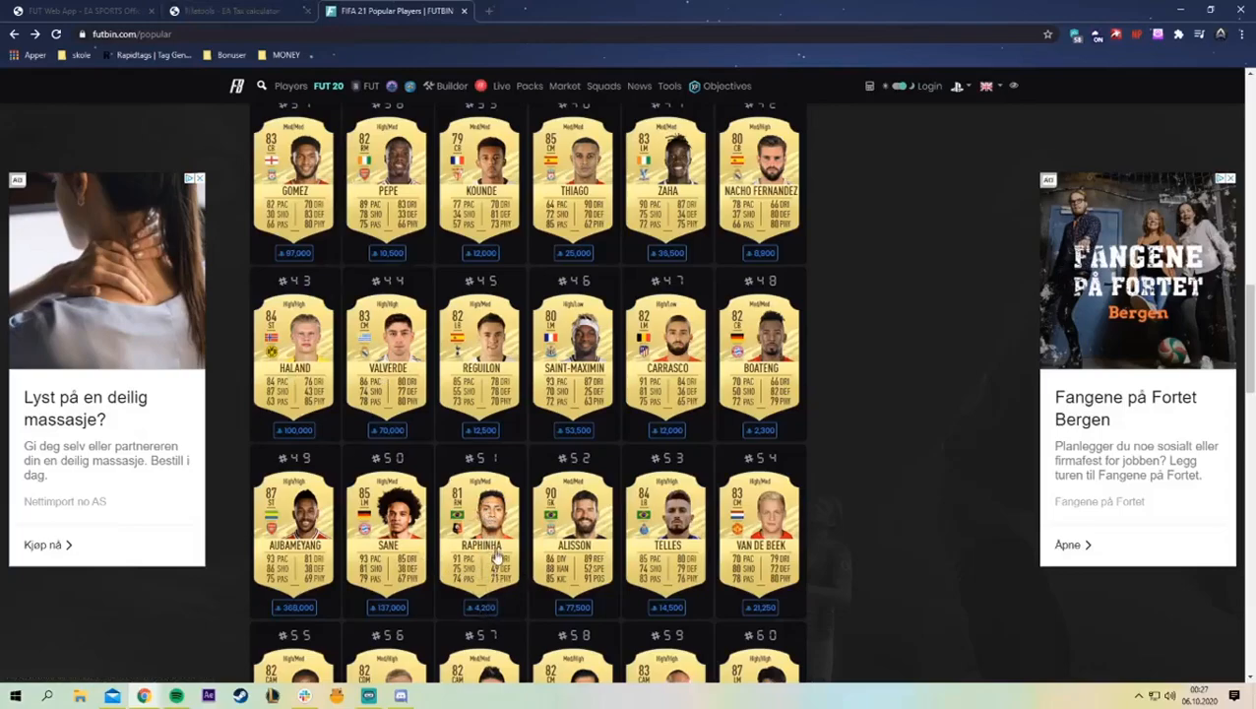
View Raphinha's FUTBIN player page, scrolling through his stats and current prices
{"action": "left_click", "coordinate": [480, 532]}
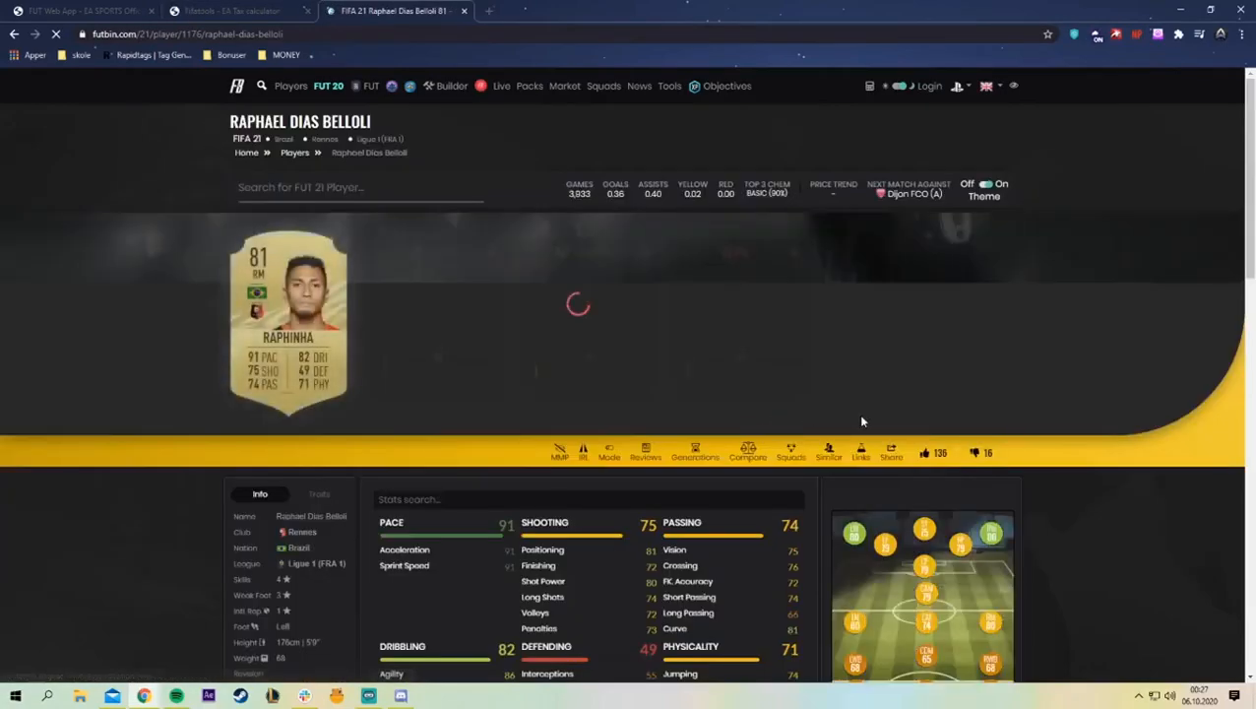
{"action": "scroll", "scroll_direction": "down", "scroll_amount": 3}
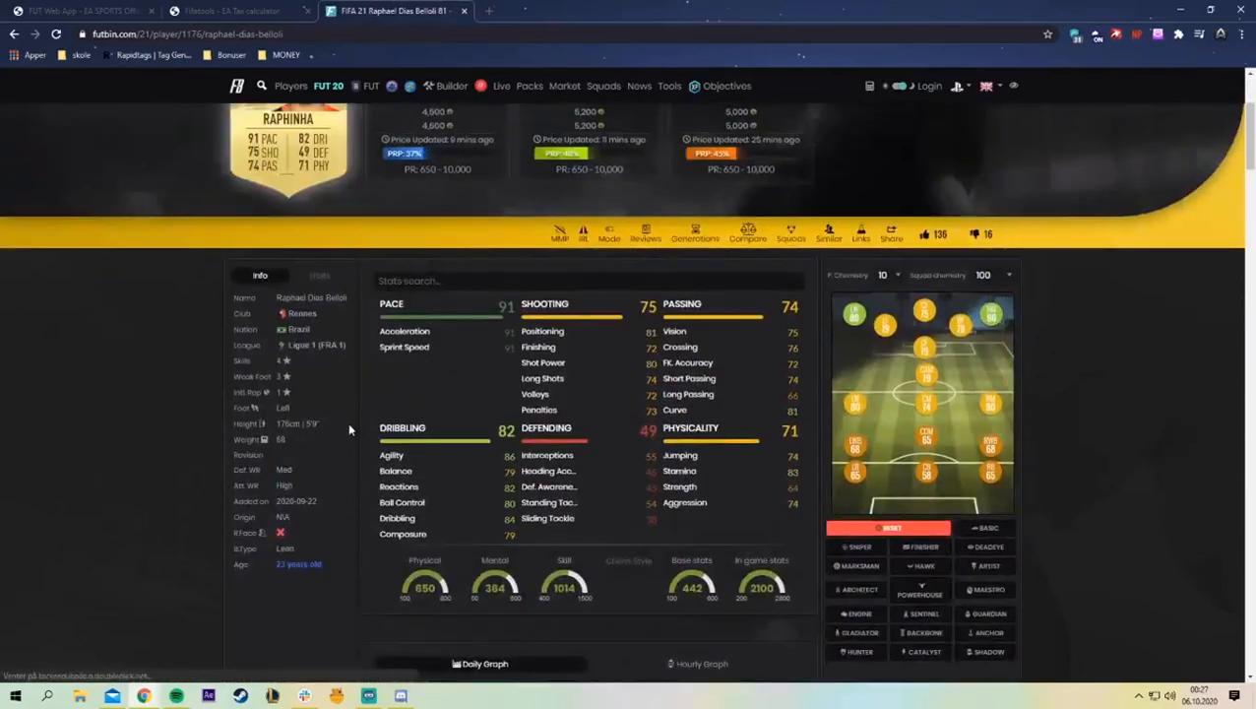
{"action": "scroll", "scroll_direction": "up", "scroll_amount": 3}
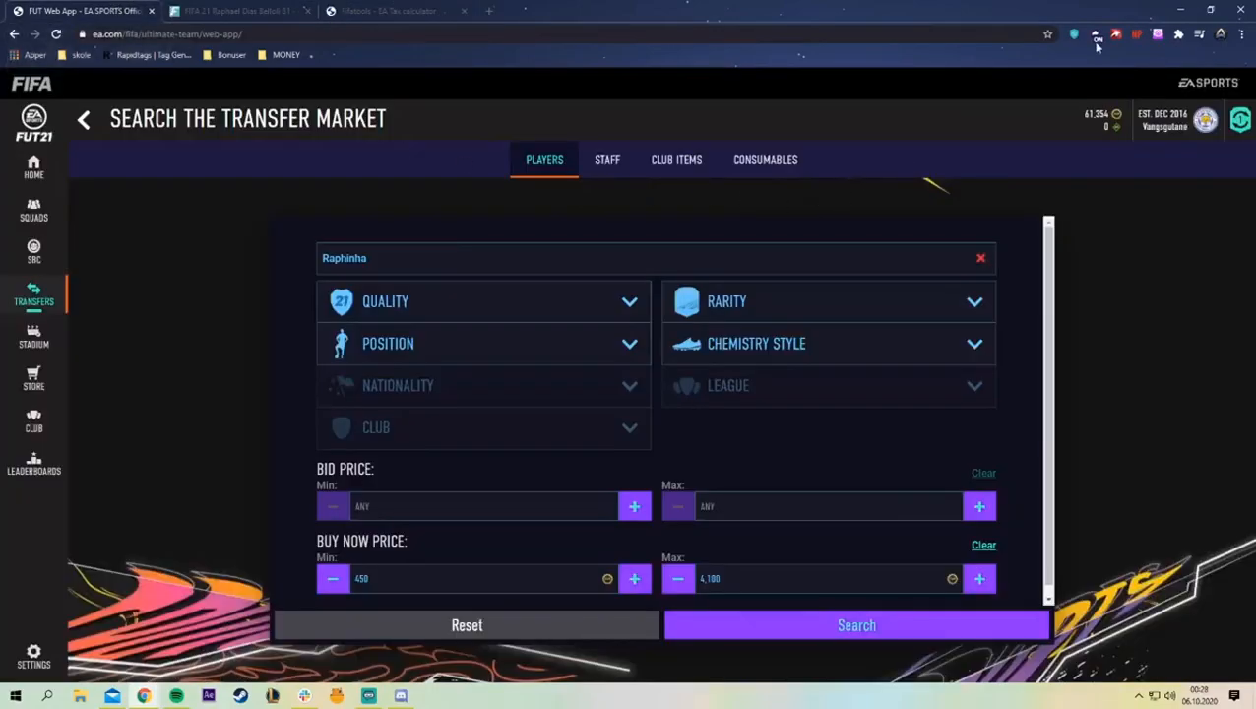
Review the Shortfuts configure-shortcuts list down to the tools section with min BIN, search, compare and list keys
{"action": "left_click", "coordinate": [1095, 35]}
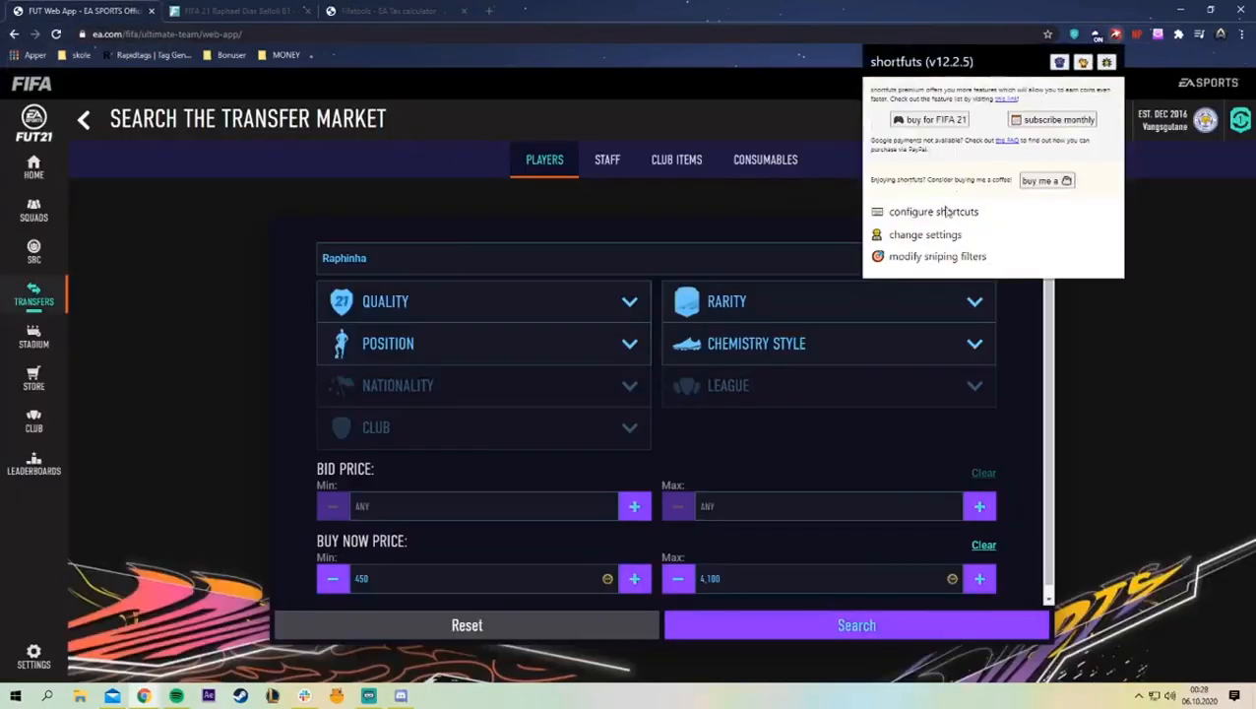
{"action": "left_click", "coordinate": [933, 211]}
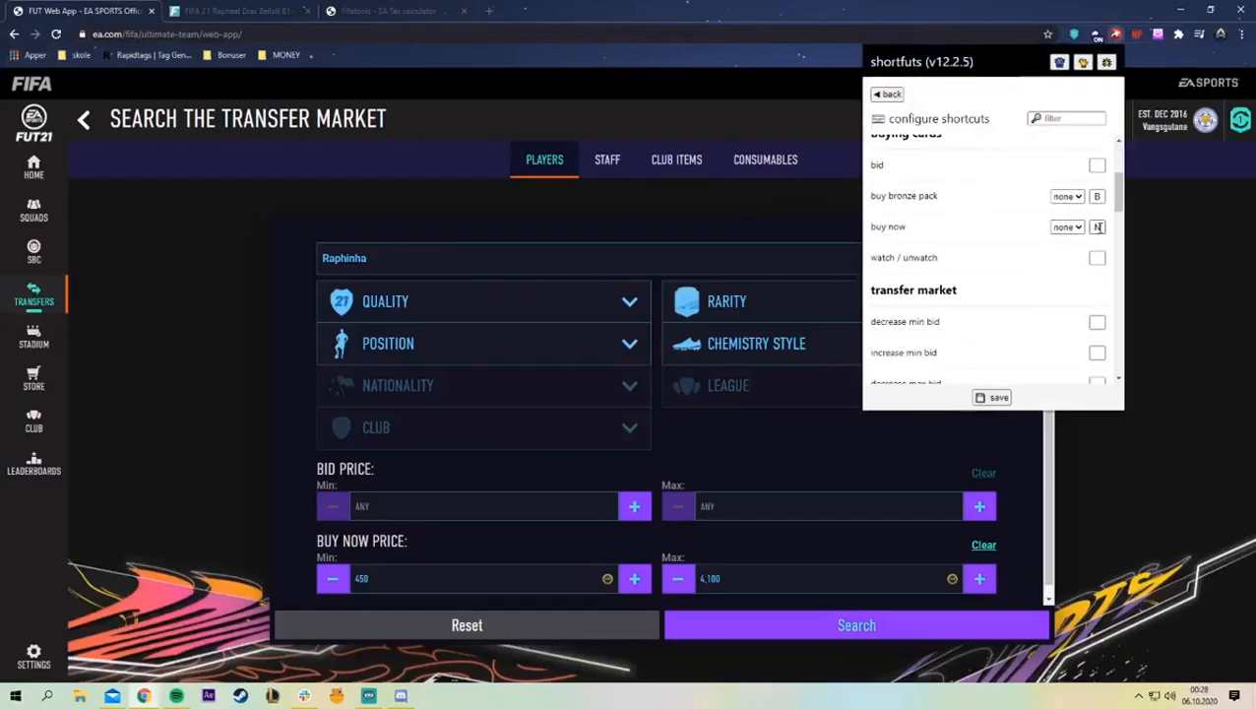
{"action": "scroll", "scroll_direction": "down", "scroll_amount": 3}
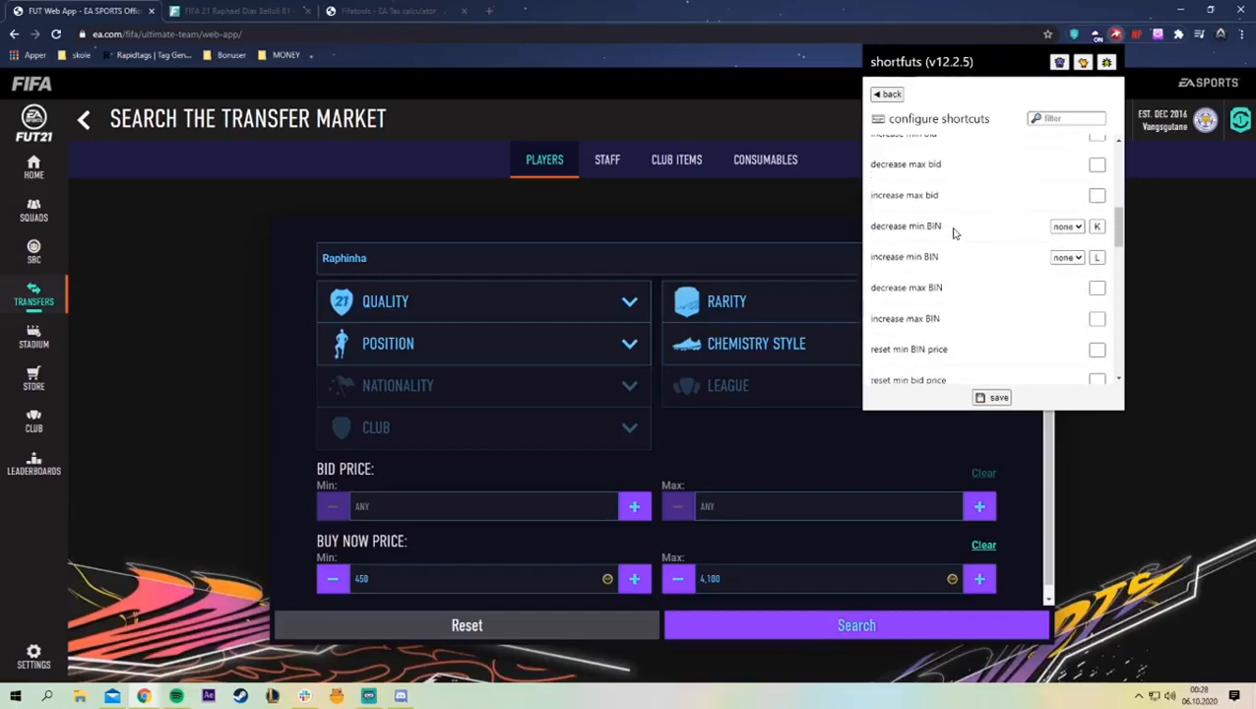
{"action": "mouse_move", "coordinate": [961, 262]}
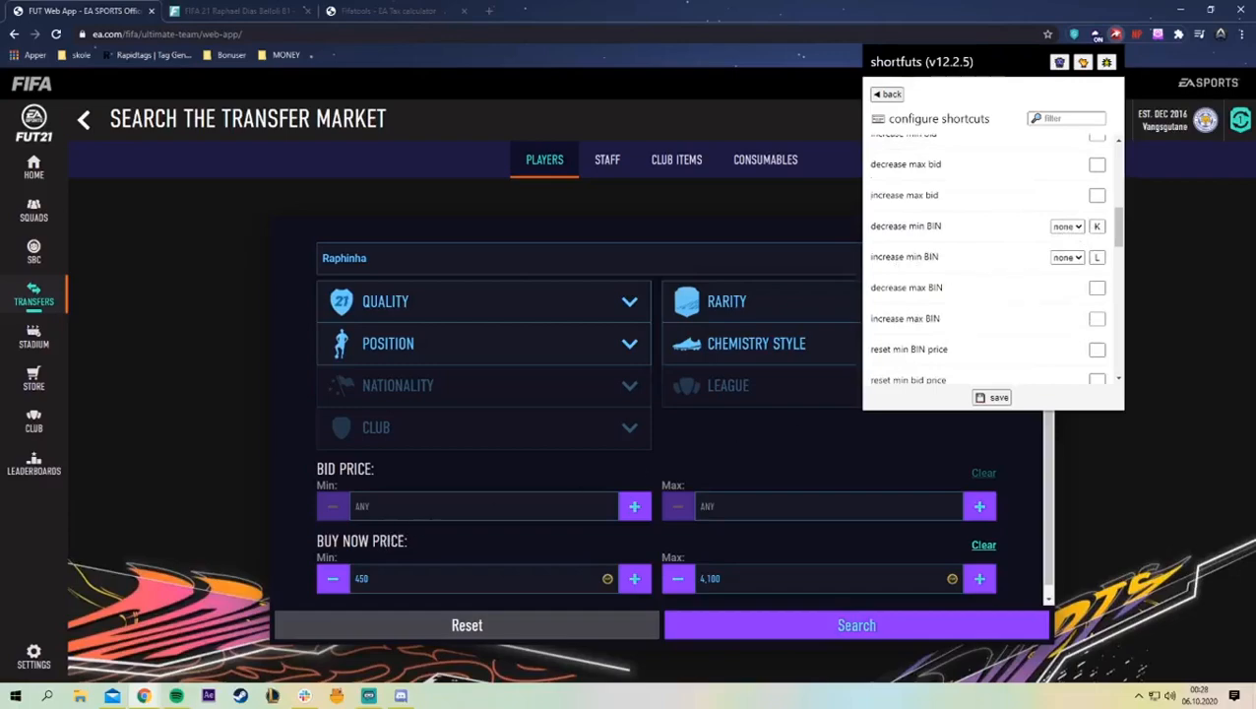
{"action": "mouse_move", "coordinate": [999, 319]}
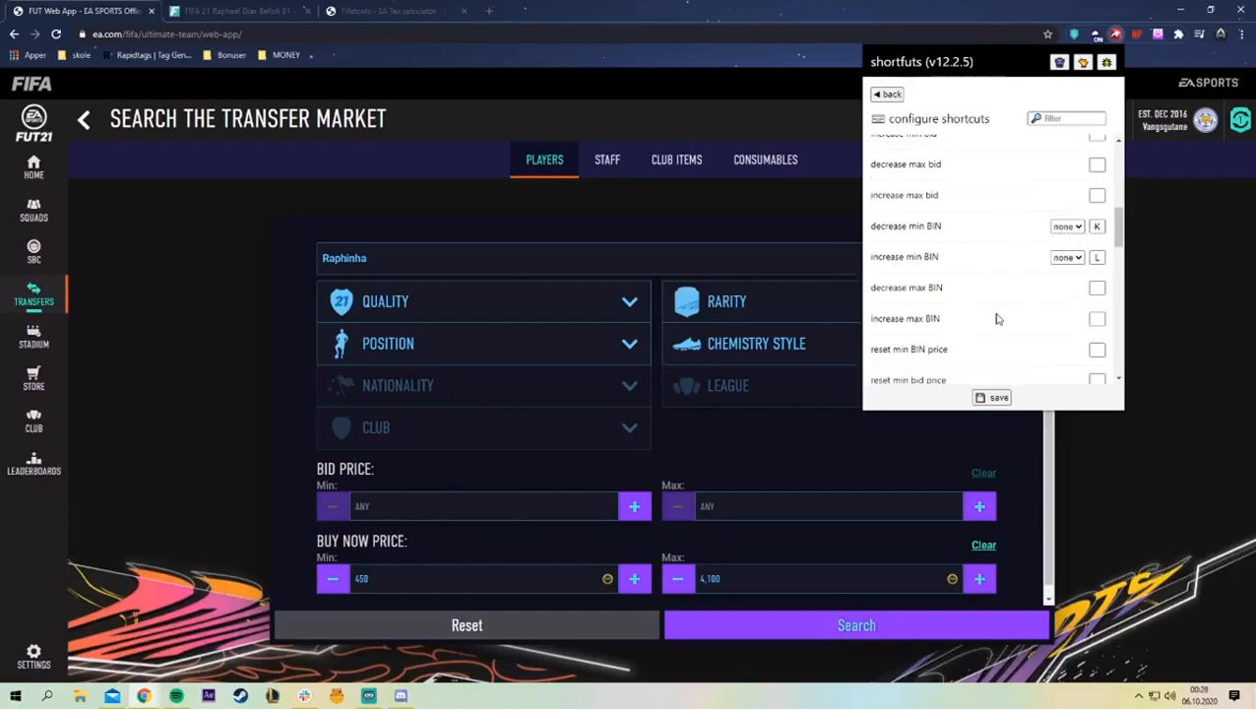
{"action": "scroll", "scroll_direction": "down", "scroll_amount": 3}
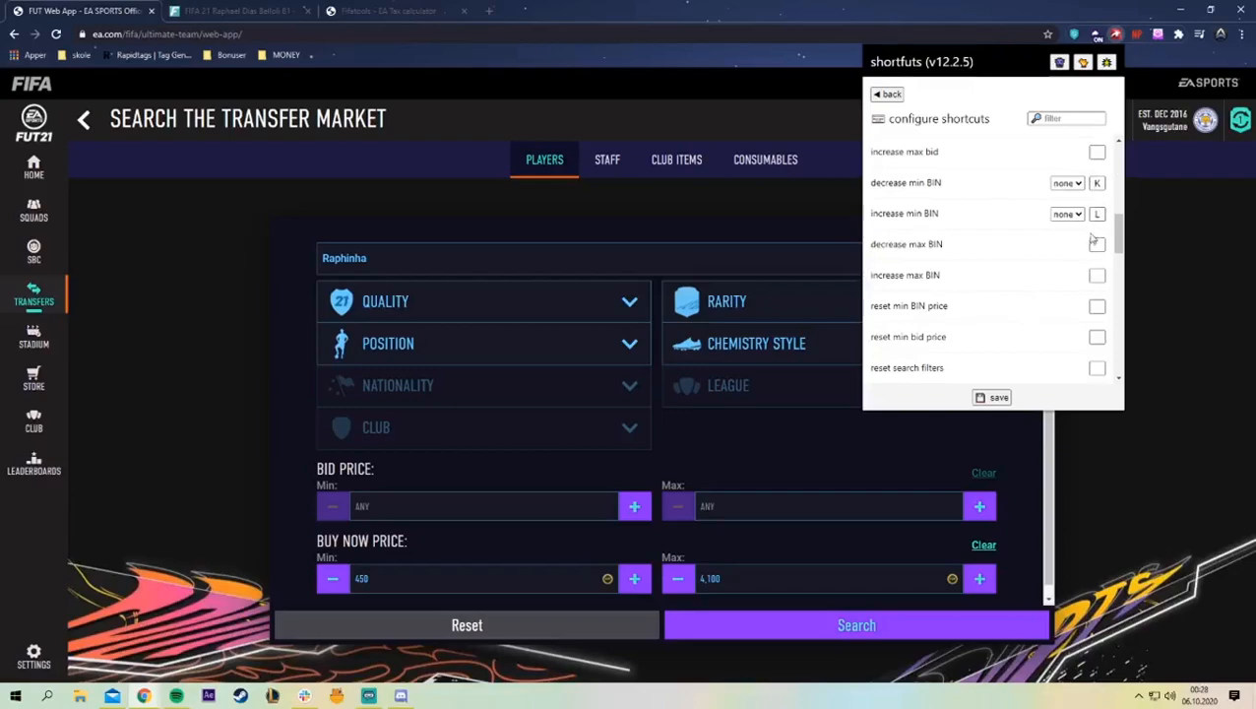
{"action": "scroll", "scroll_direction": "down", "scroll_amount": 3}
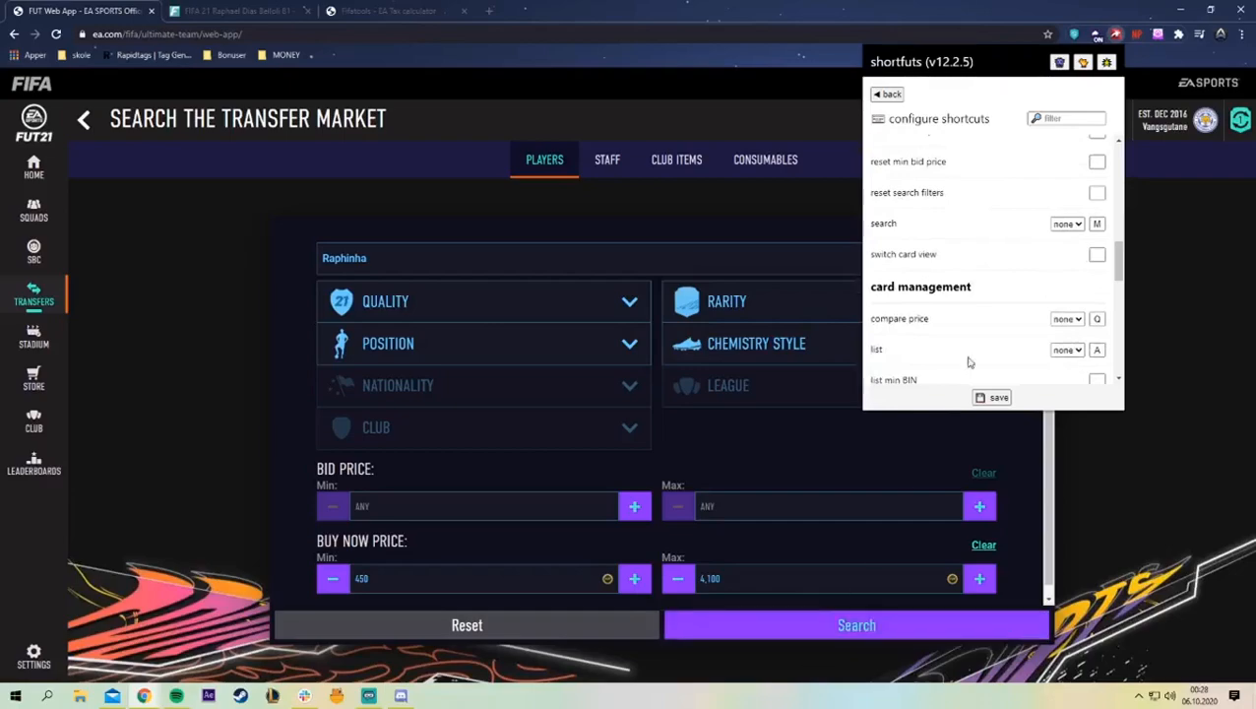
{"action": "mouse_move", "coordinate": [1062, 248]}
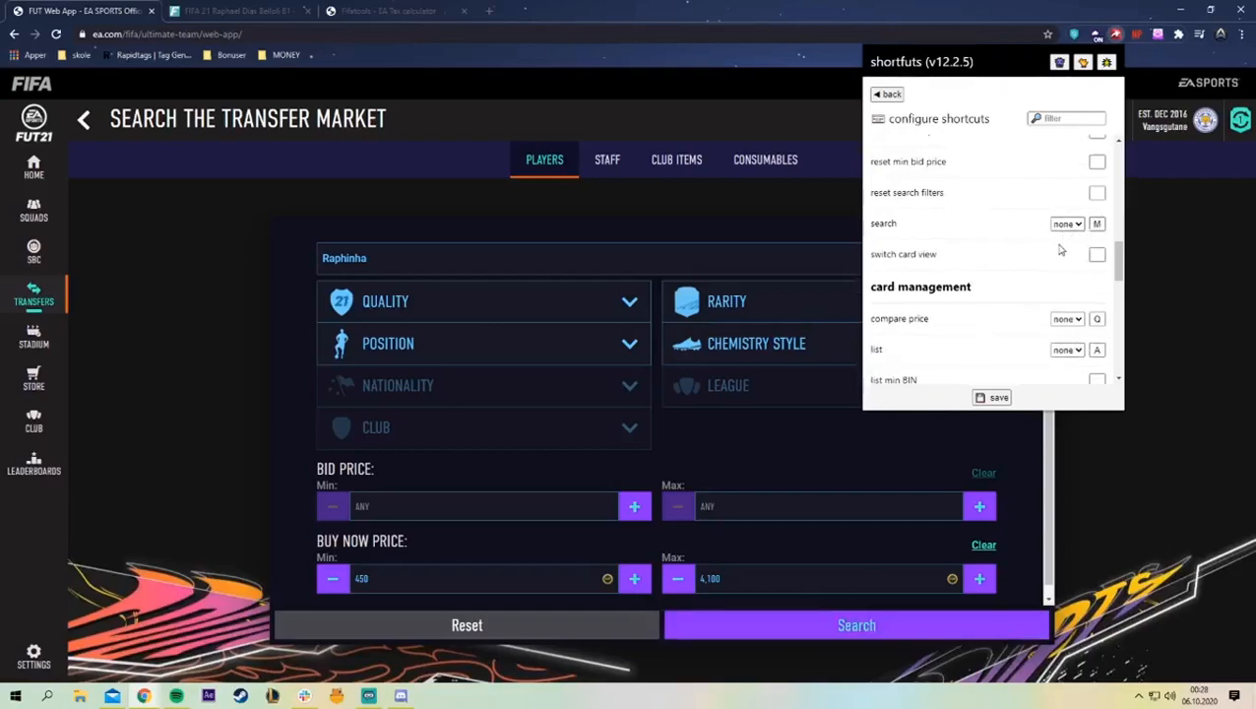
{"action": "scroll", "scroll_direction": "down", "scroll_amount": 3}
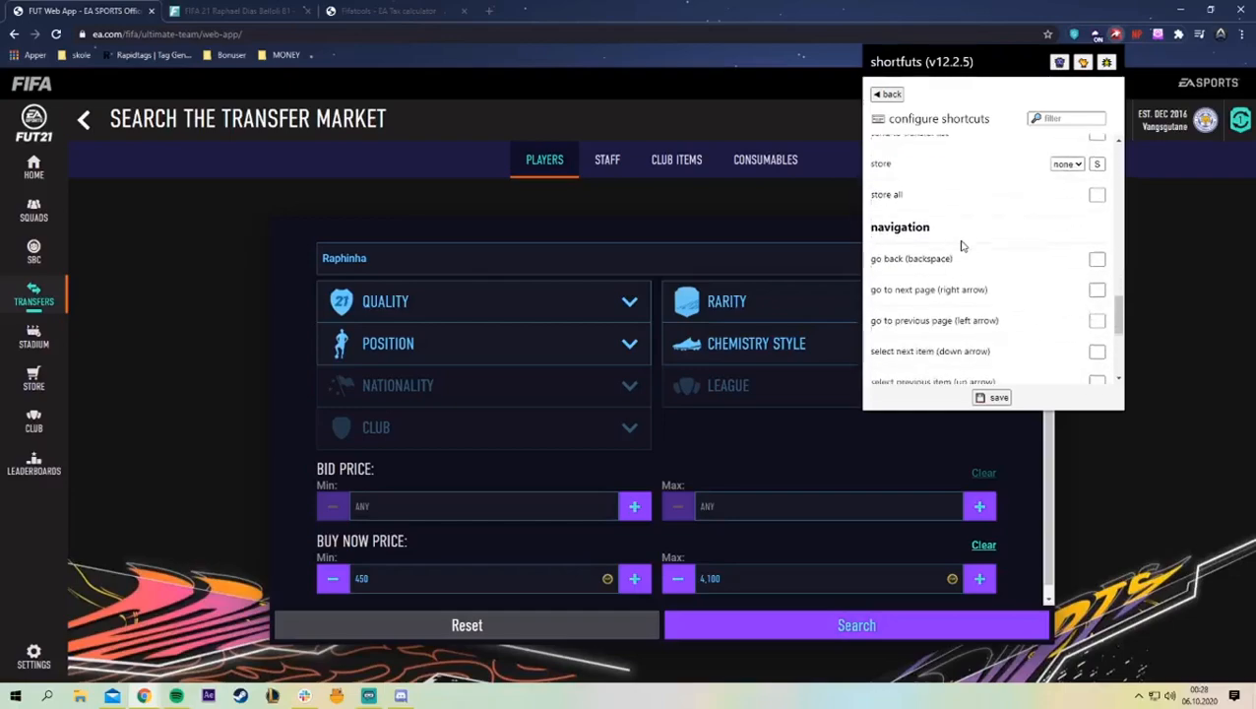
{"action": "scroll", "scroll_direction": "down", "scroll_amount": 3}
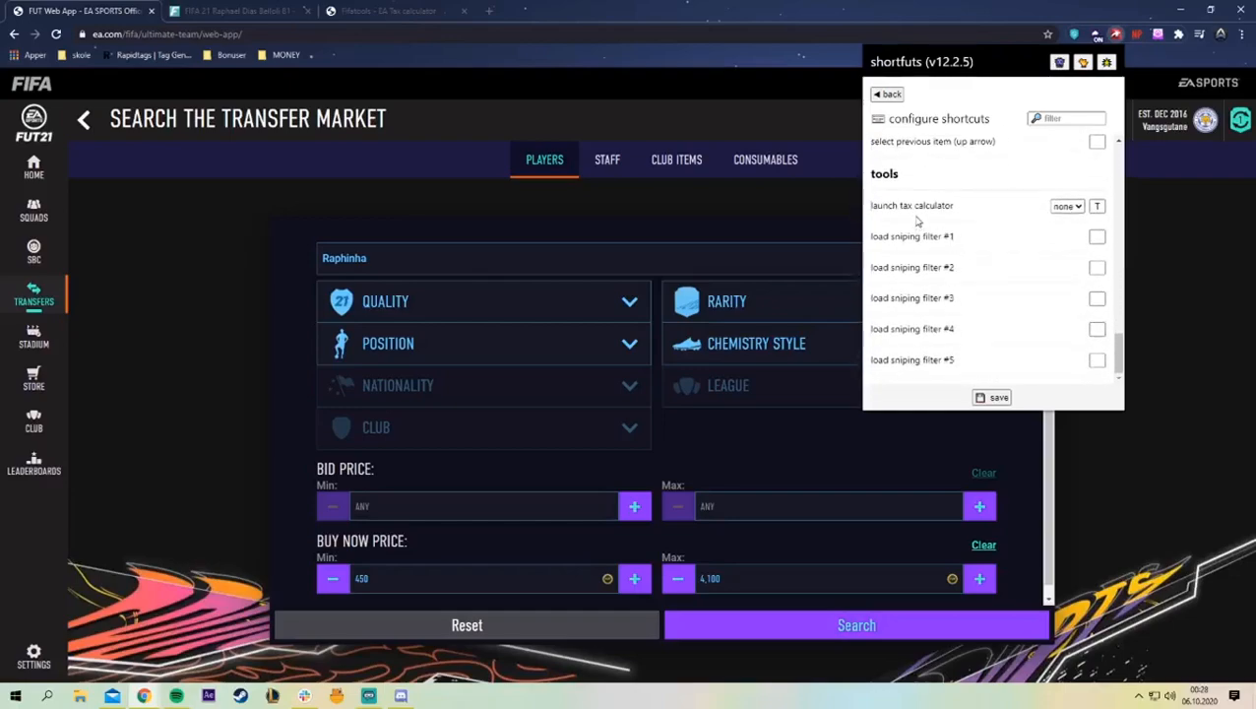
{"action": "mouse_move", "coordinate": [778, 463]}
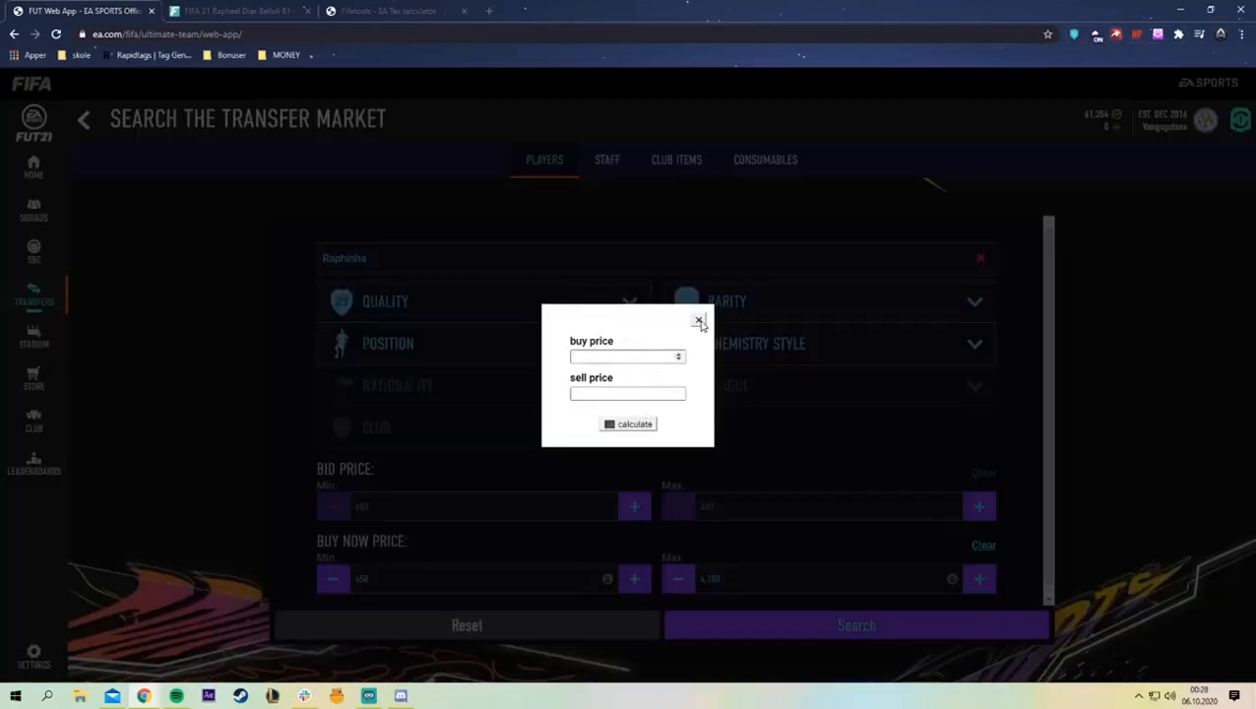
Raise the minimum Buy Now price and re-run the Raphinha search to snipe a card at 3,900 coins
{"action": "left_click", "coordinate": [699, 322]}
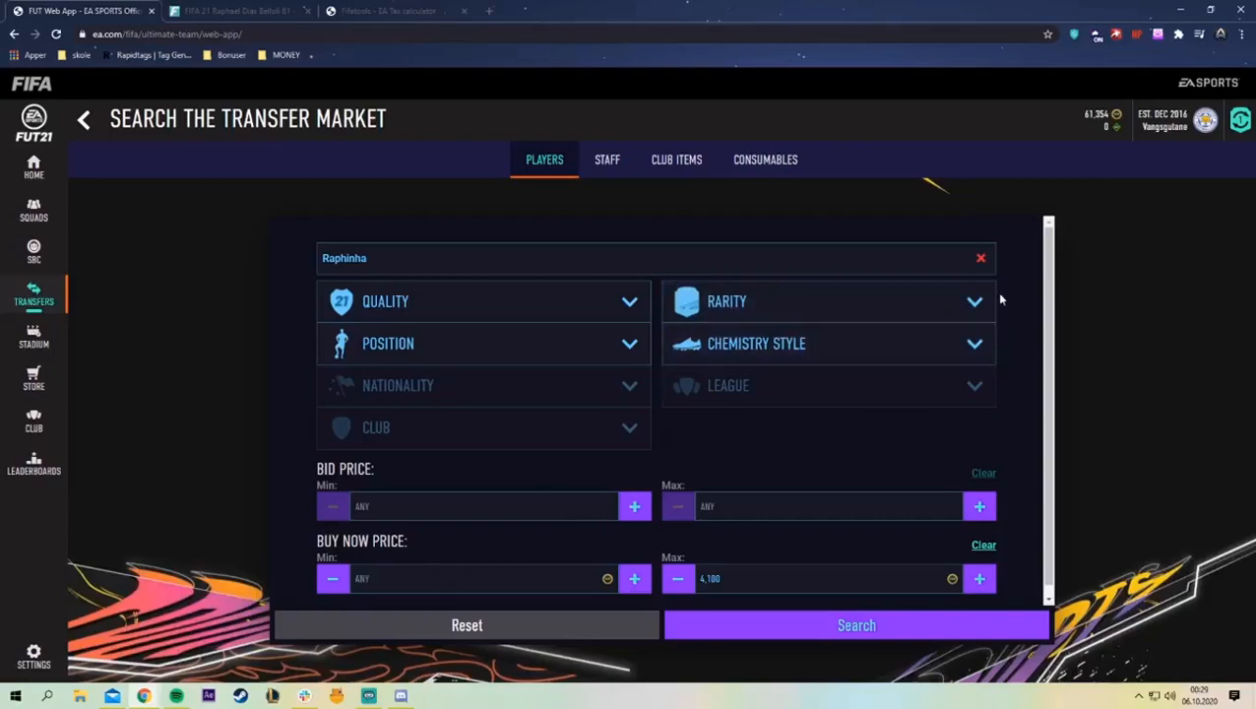
{"action": "mouse_move", "coordinate": [237, 173]}
{"action": "type", "text": "200"}
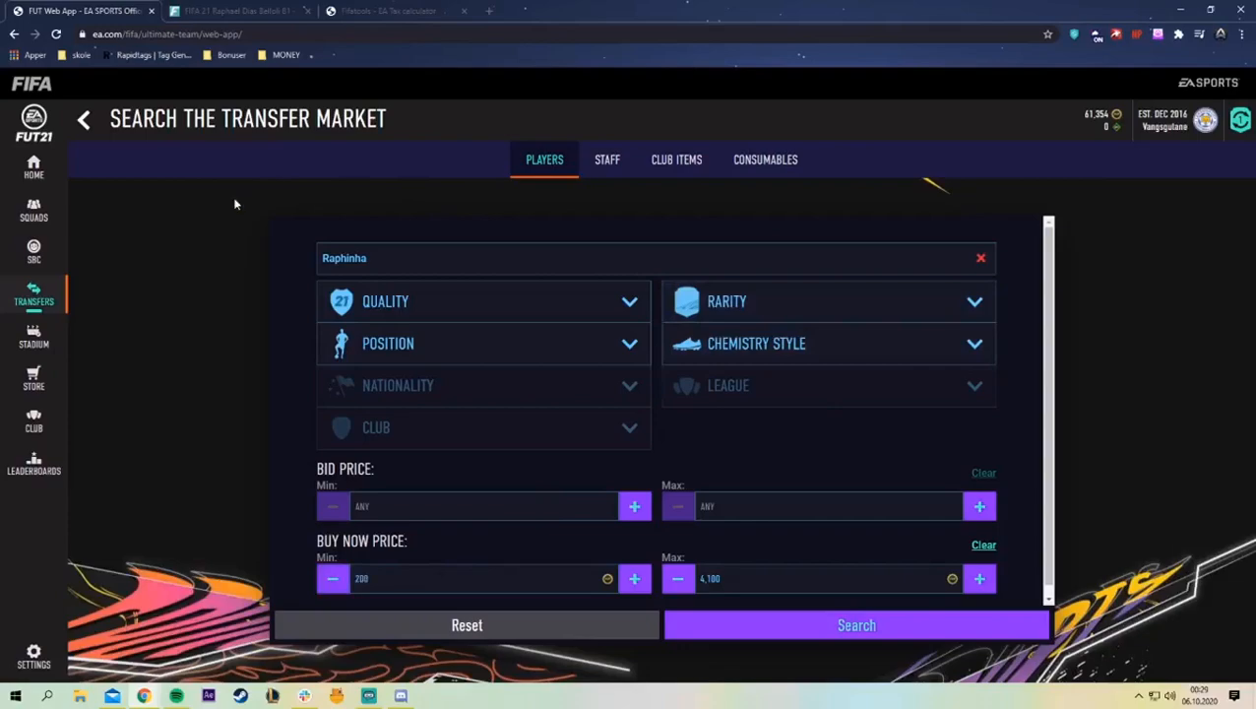
{"action": "left_click", "coordinate": [634, 579]}
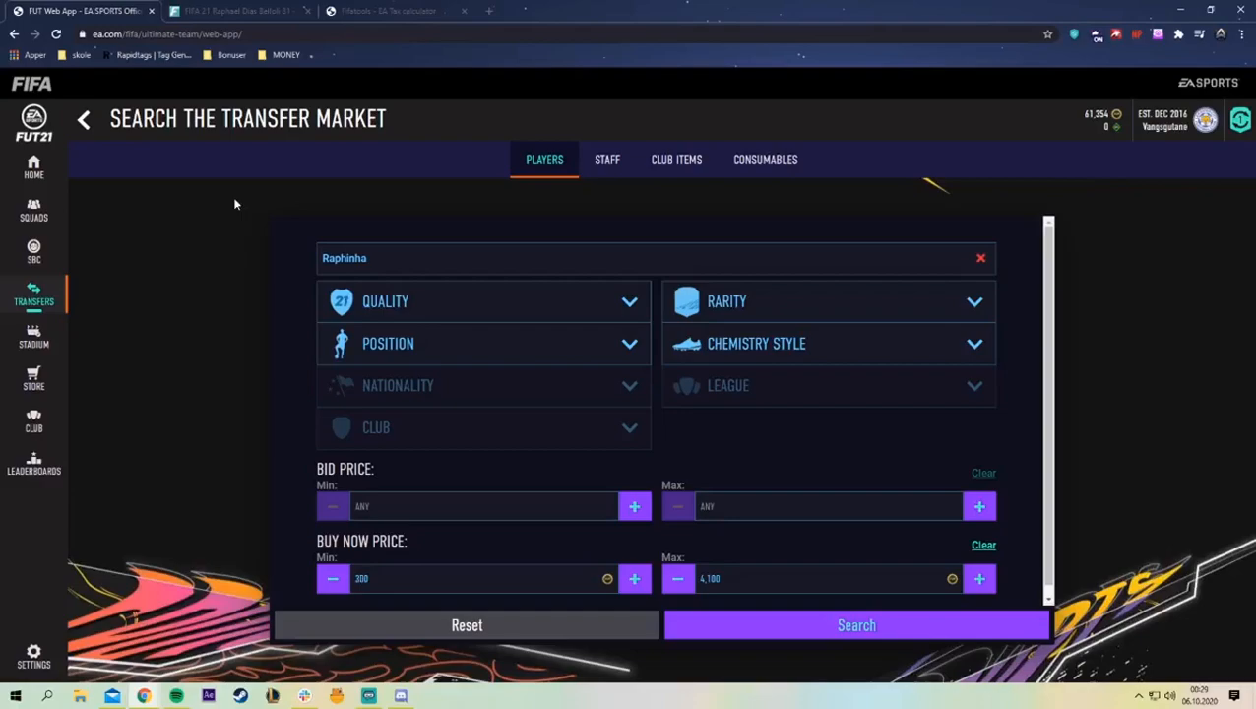
{"action": "left_click", "coordinate": [854, 624]}
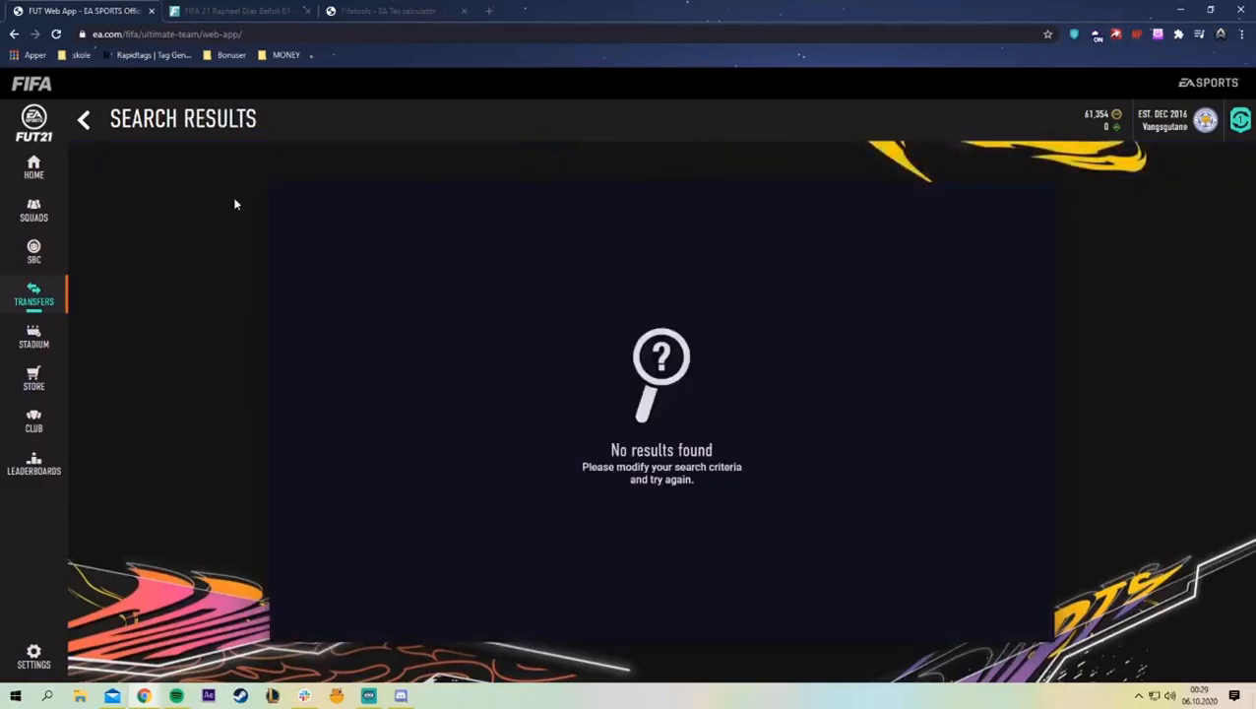
{"action": "left_click", "coordinate": [83, 118]}
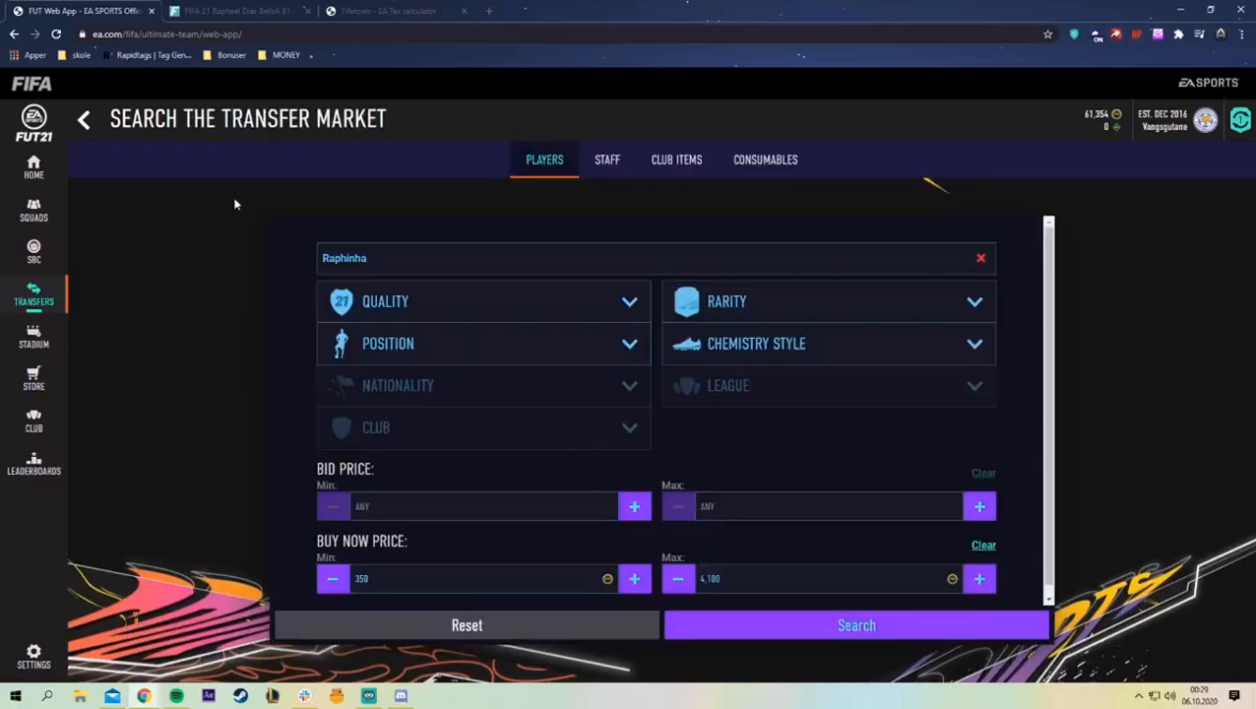
{"action": "left_click", "coordinate": [854, 624]}
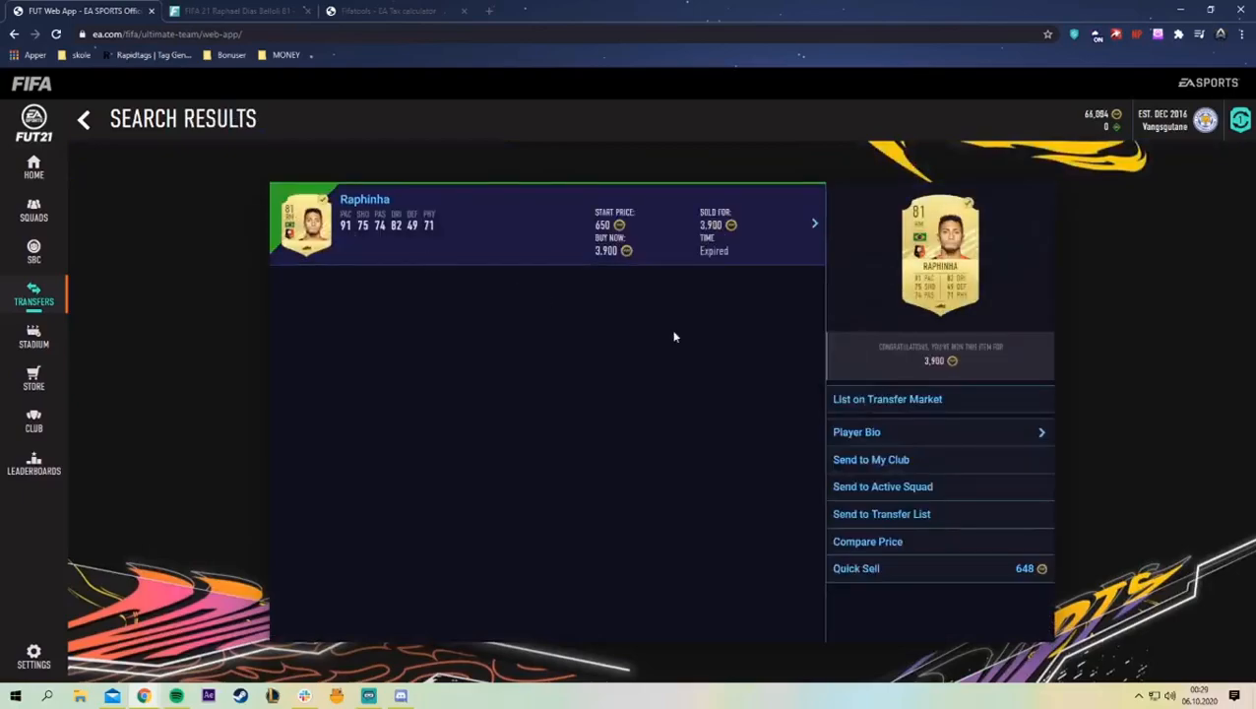
Enter a 4,500 Buy Now resale price and calculate 375 coins profit on the 3,900 purchase
{"action": "left_click", "coordinate": [886, 397]}
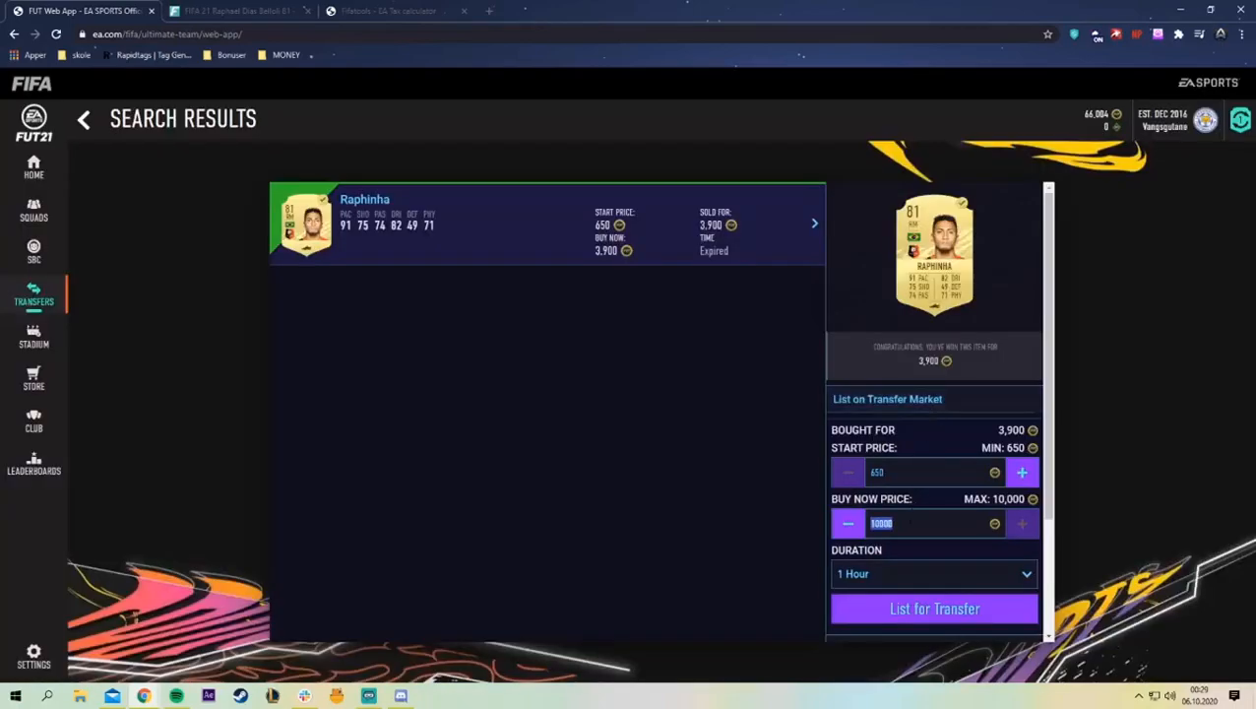
{"action": "type", "text": "4500"}
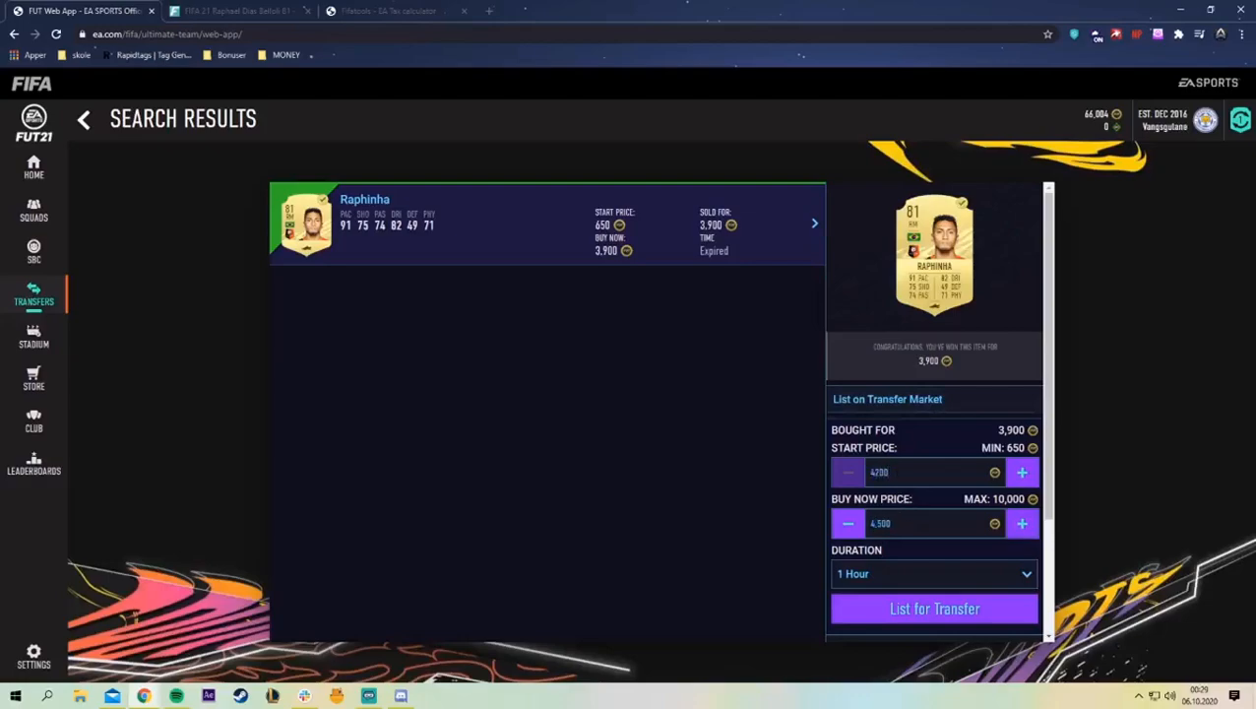
{"action": "left_click", "coordinate": [848, 473]}
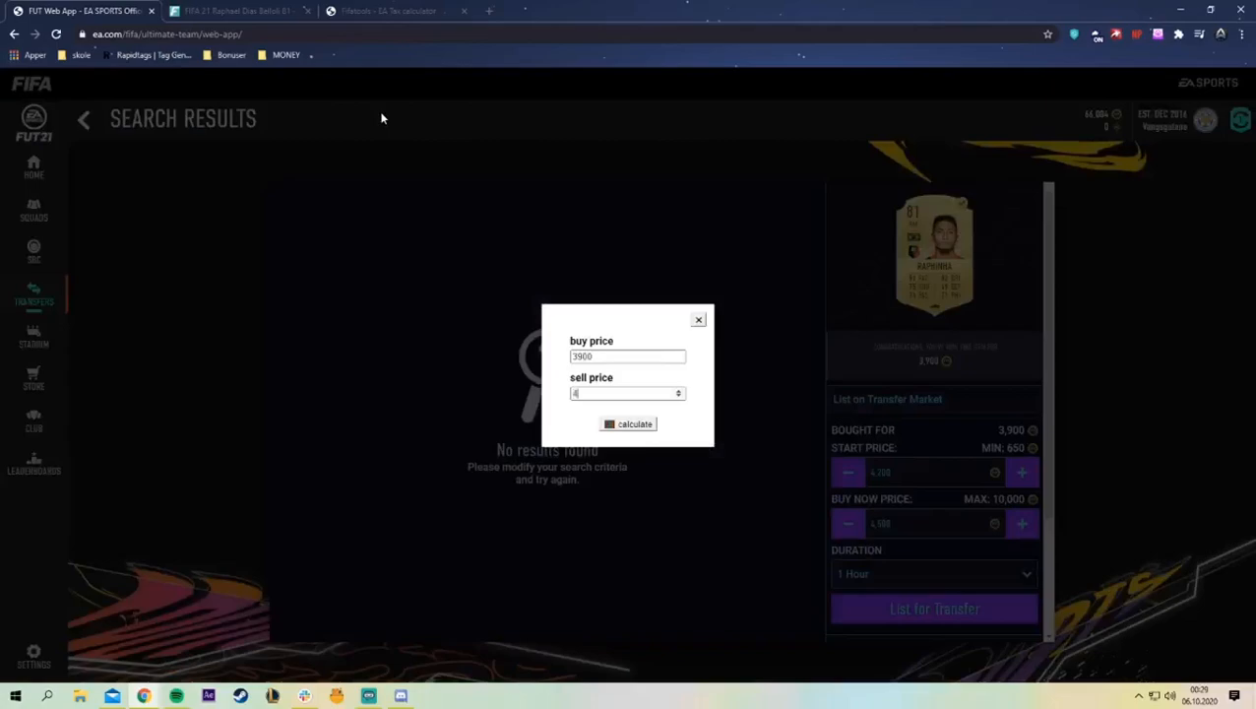
{"action": "type", "text": "500"}
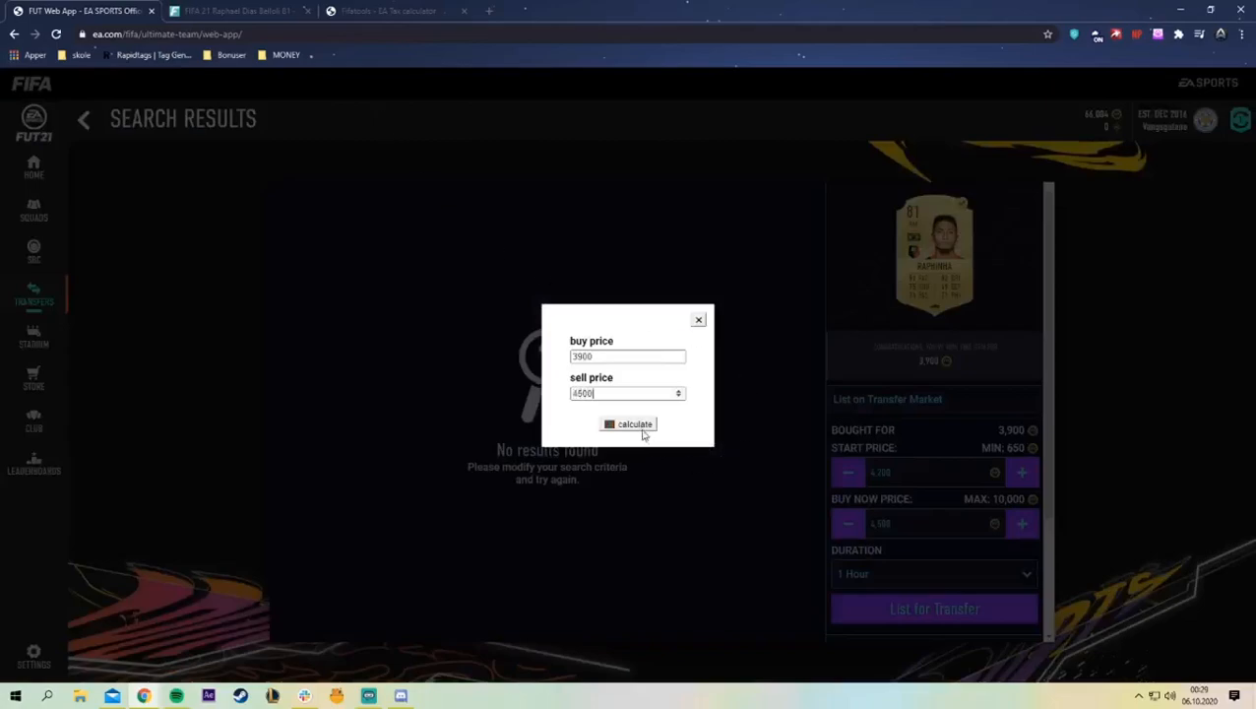
{"action": "left_click", "coordinate": [628, 423]}
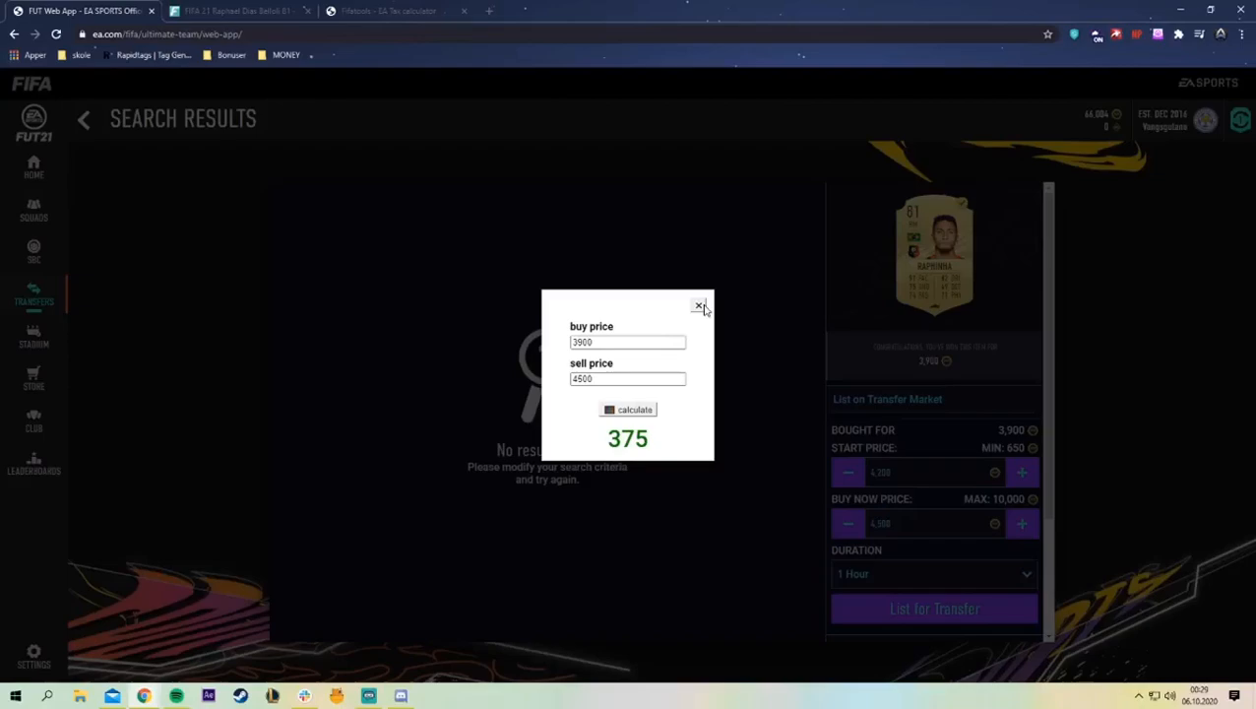
Repeat the Raphinha search with shifting minimum Buy Now and bid prices until a 4,000-coin card appears
{"action": "left_click", "coordinate": [699, 307]}
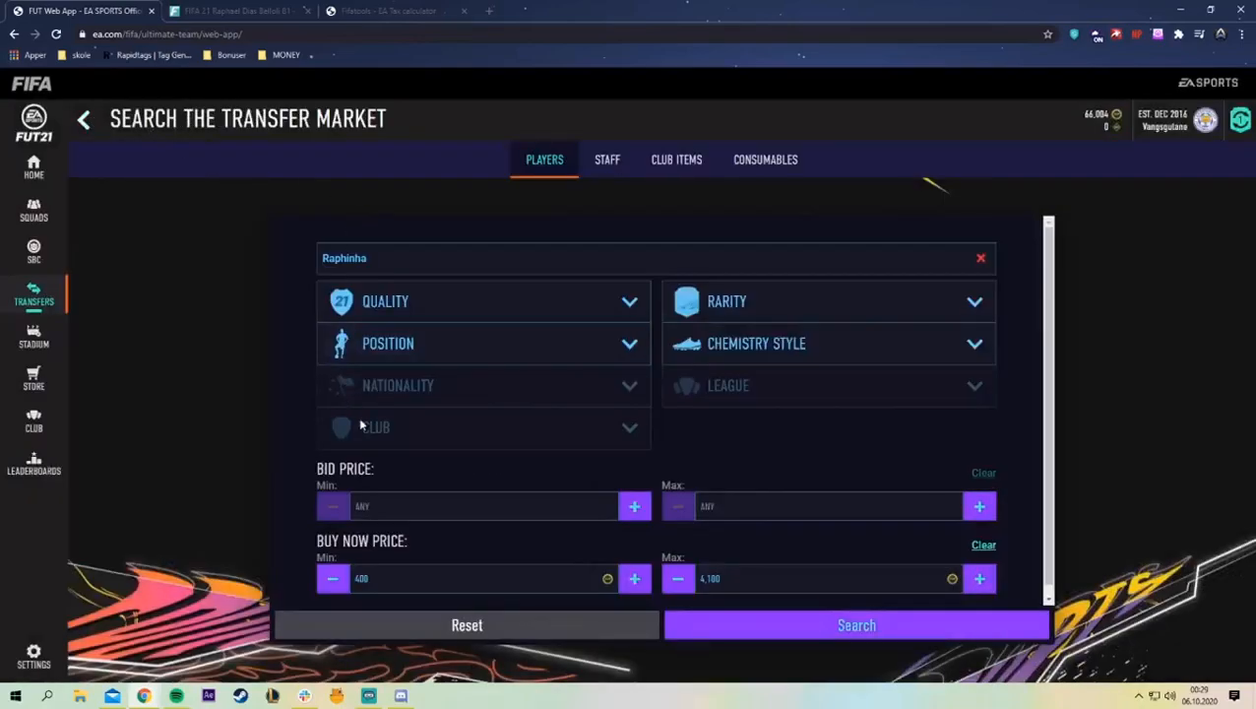
{"action": "left_click", "coordinate": [855, 626]}
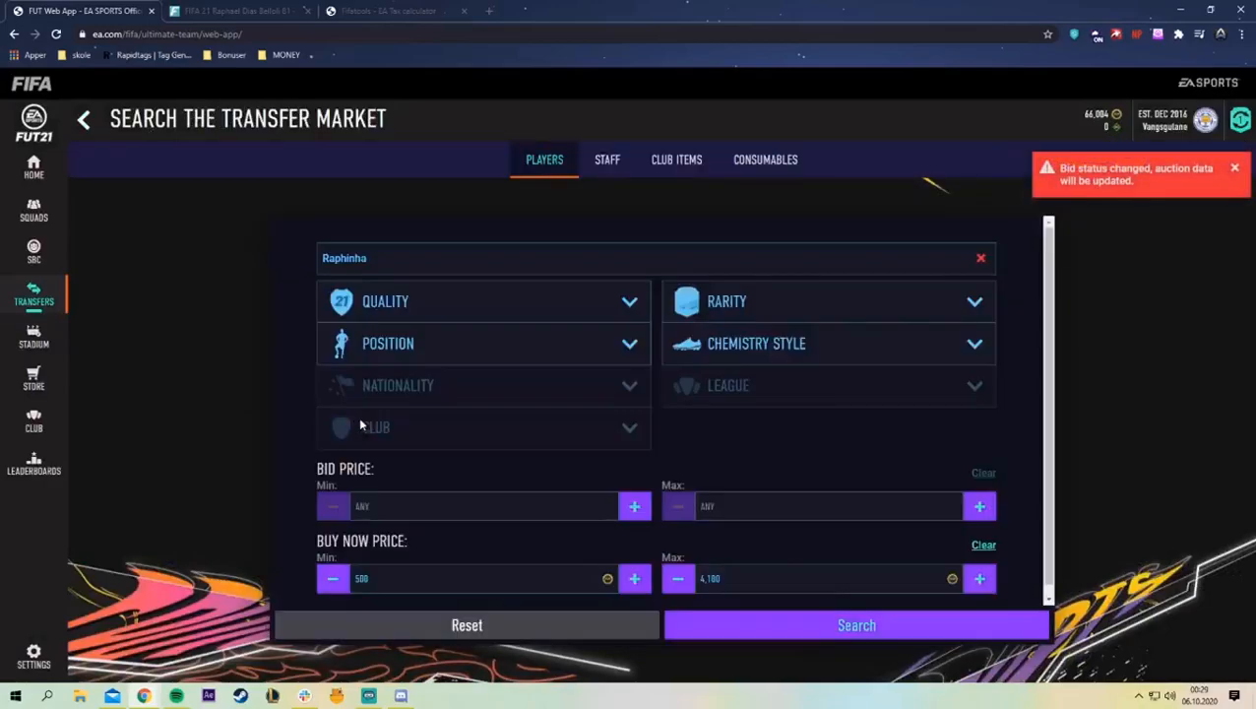
{"action": "left_click", "coordinate": [855, 624]}
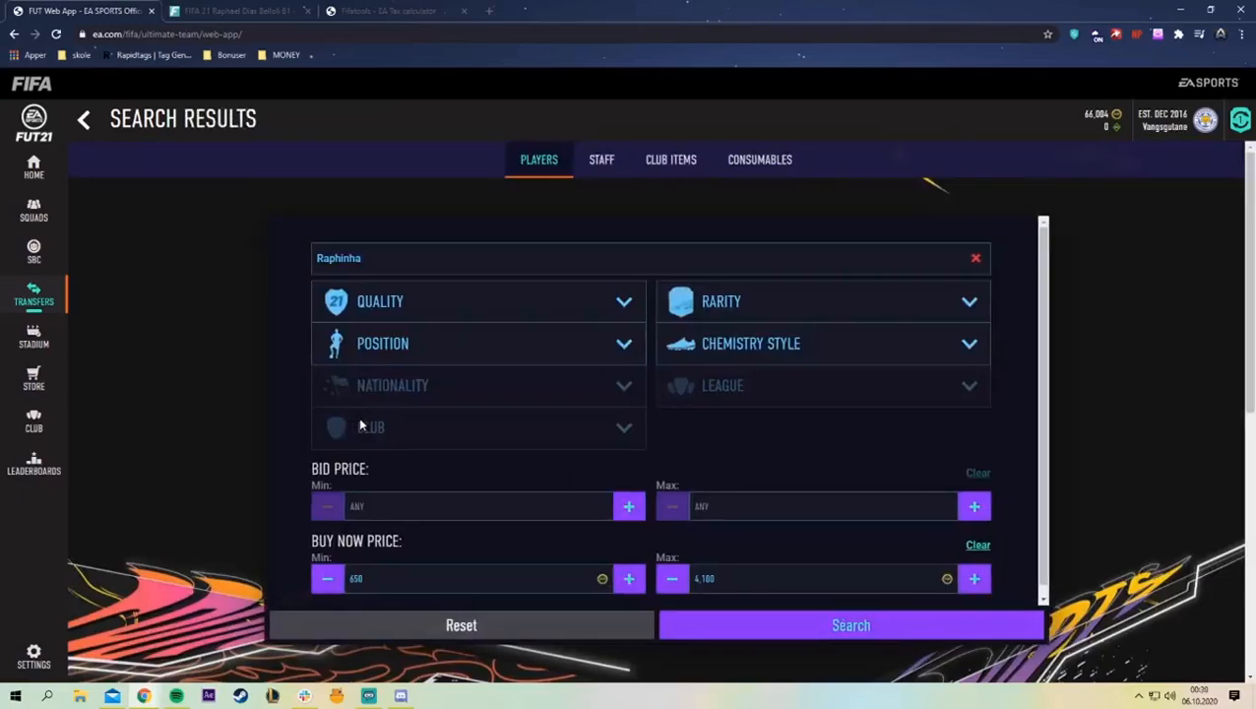
{"action": "left_click", "coordinate": [850, 624]}
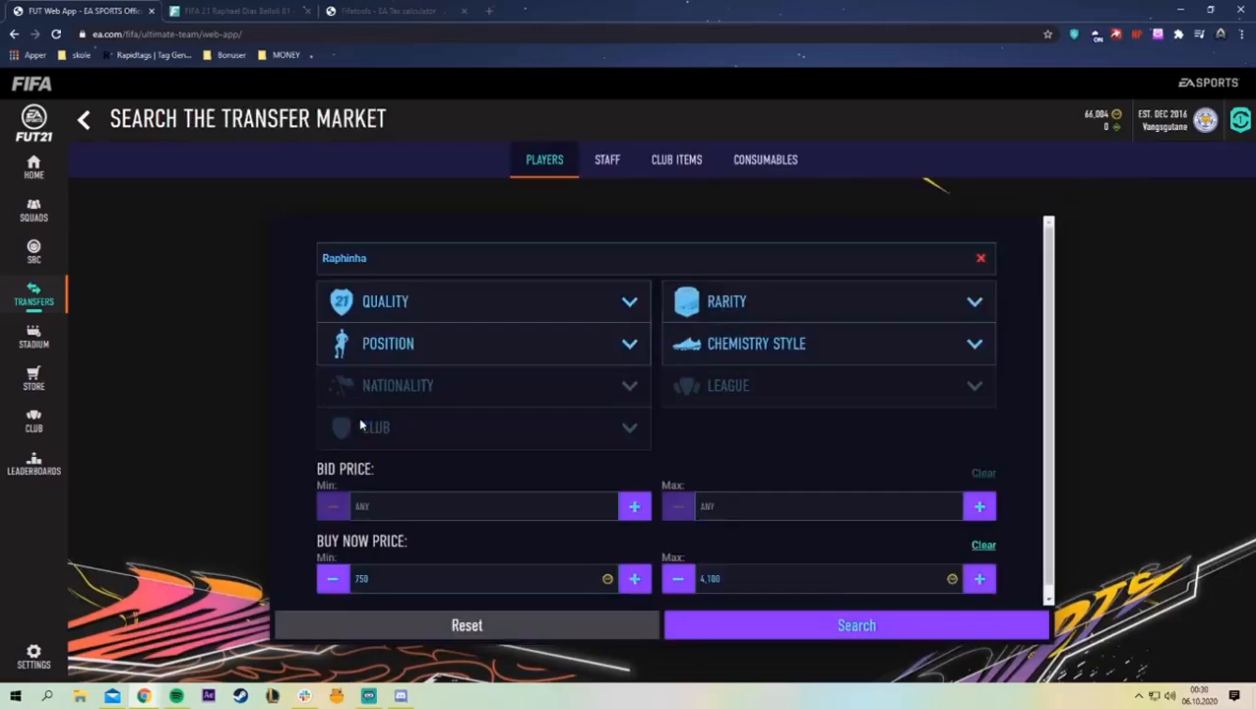
{"action": "left_click", "coordinate": [856, 626]}
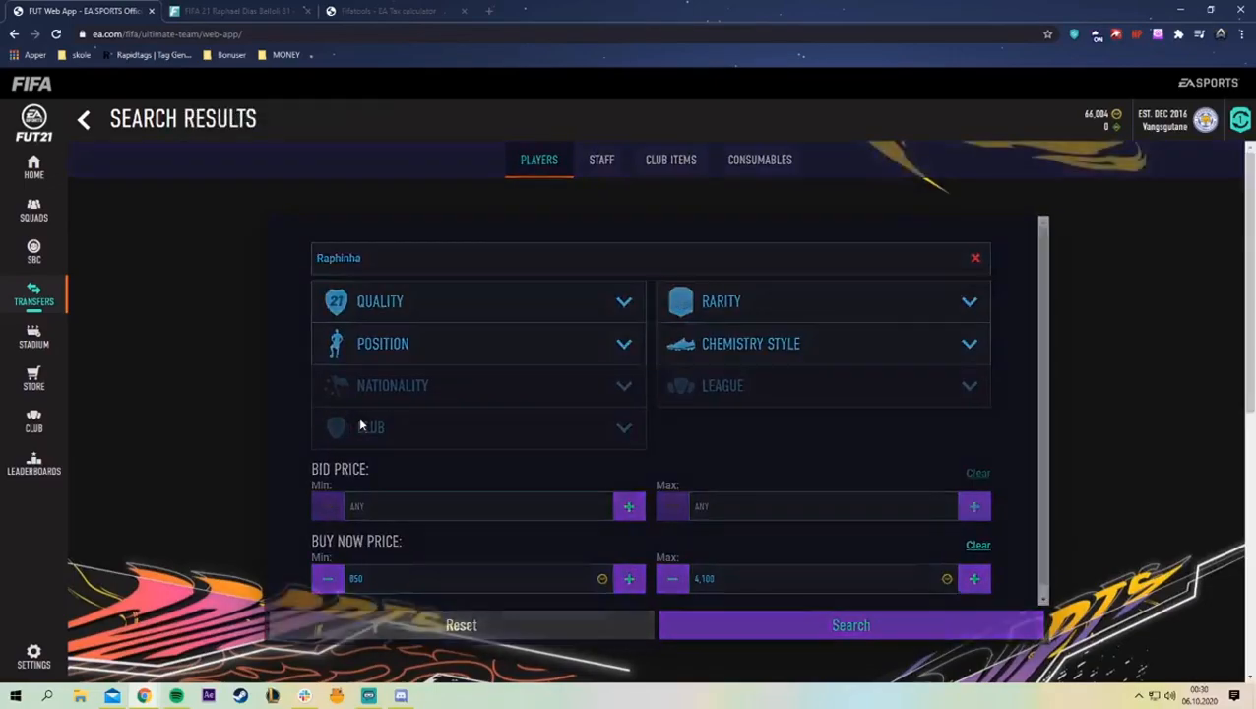
{"action": "left_click", "coordinate": [850, 624]}
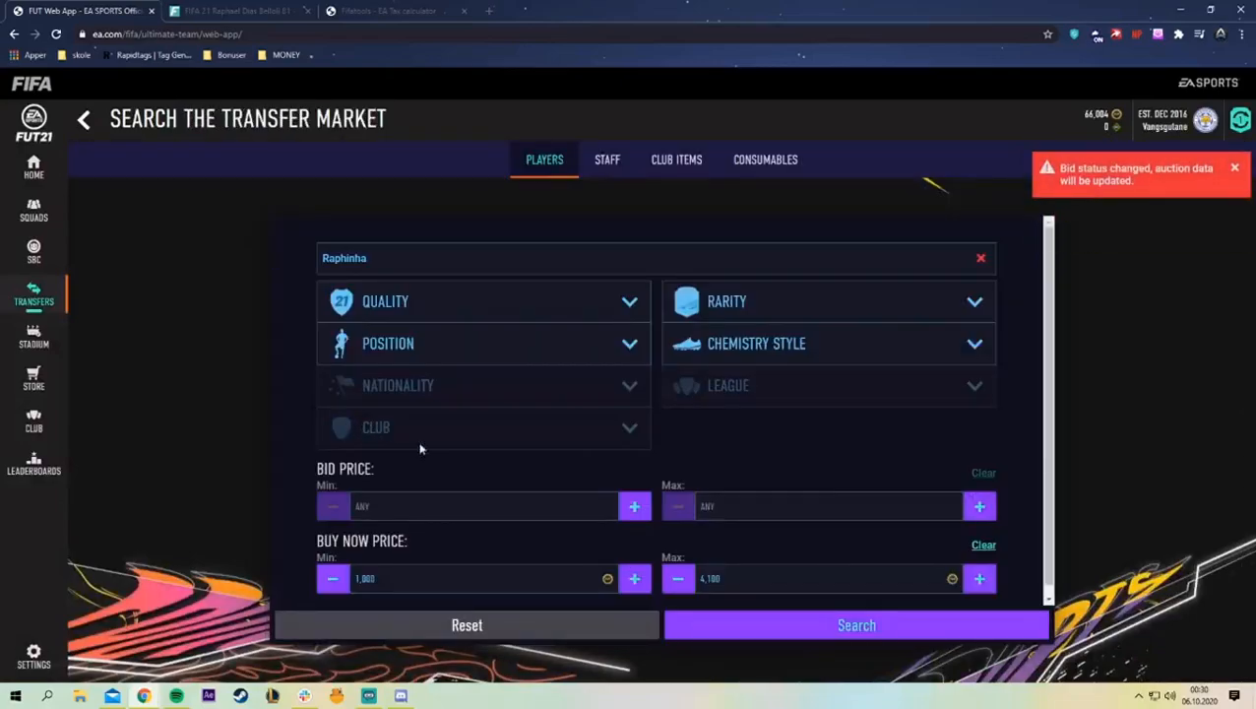
{"action": "left_click", "coordinate": [855, 624]}
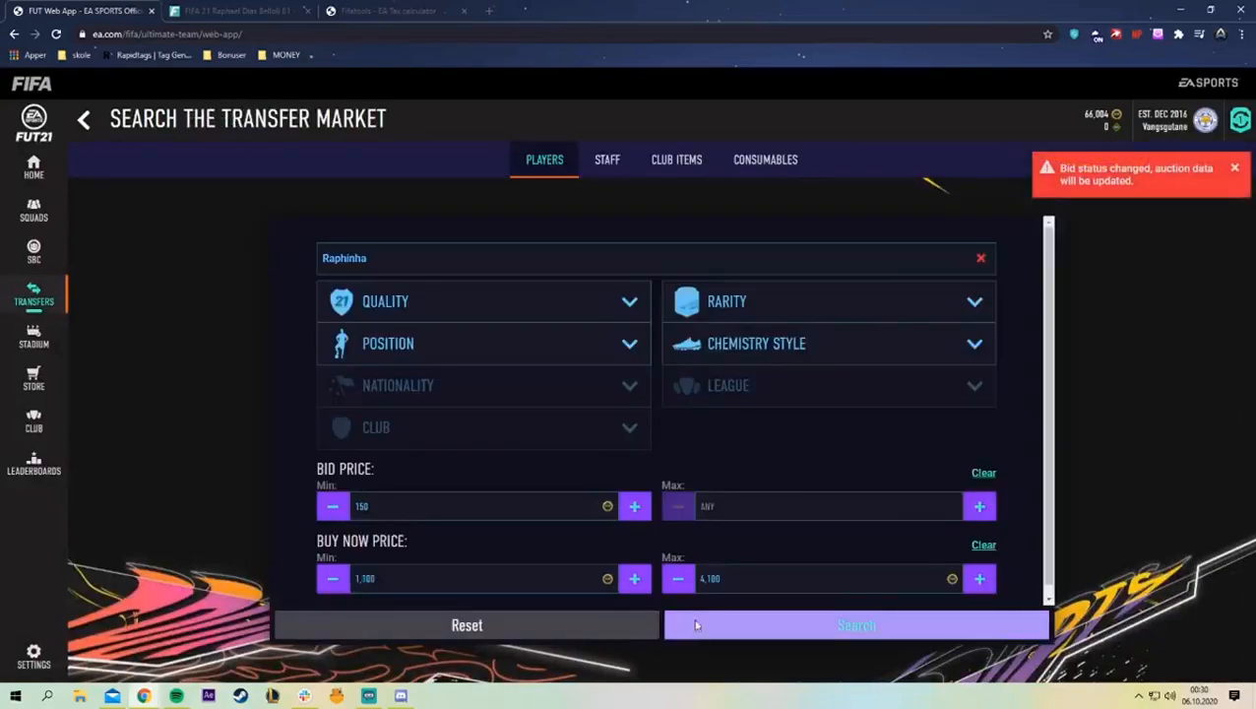
{"action": "left_click", "coordinate": [855, 624]}
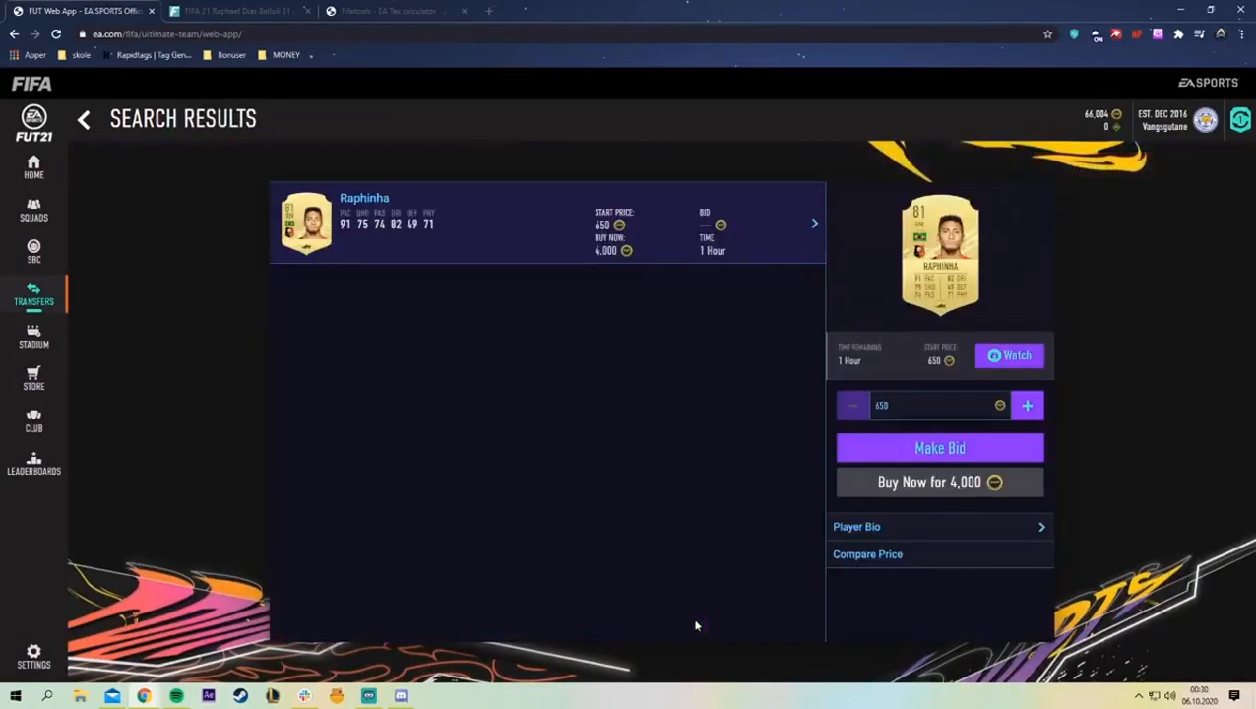
Buy the second Raphinha card for 4,000 coins and enter 4,500 as its resale Buy Now price
{"action": "left_click", "coordinate": [939, 480]}
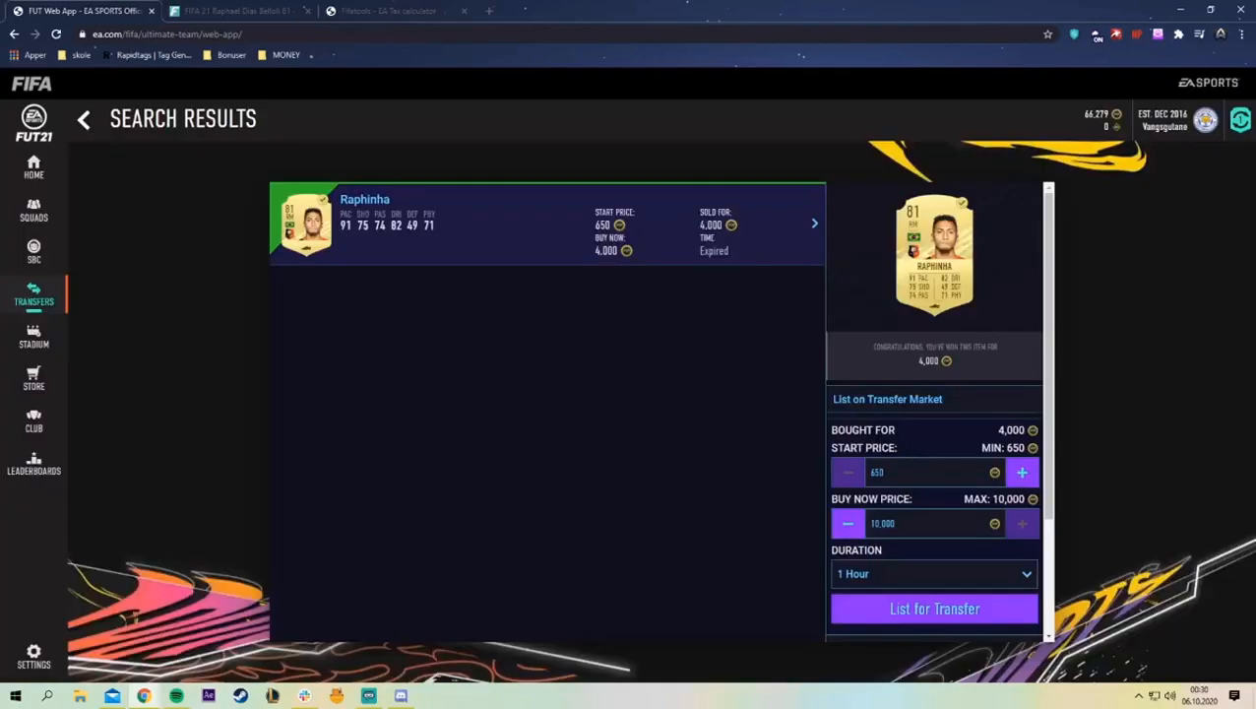
{"action": "type", "text": "4500"}
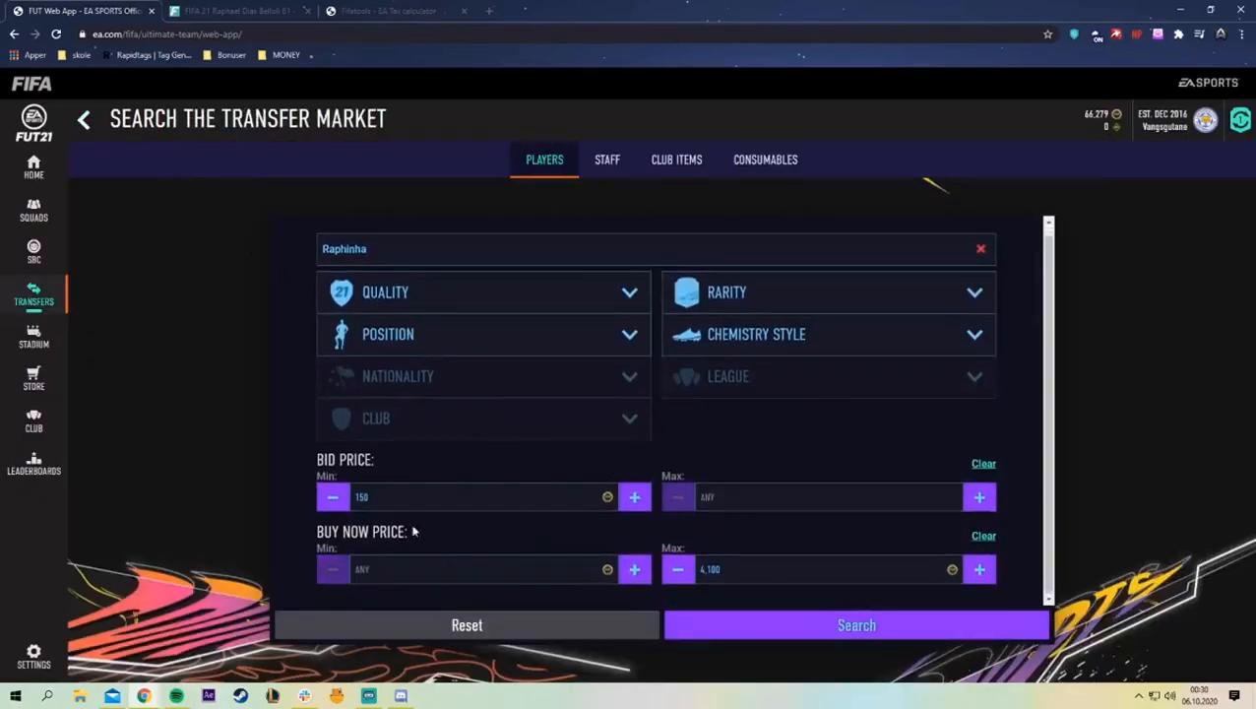
Keep searching for Raphinha with adjusted minimum Buy Now prices until no results and a too-fast warning appear
{"action": "left_click", "coordinate": [854, 624]}
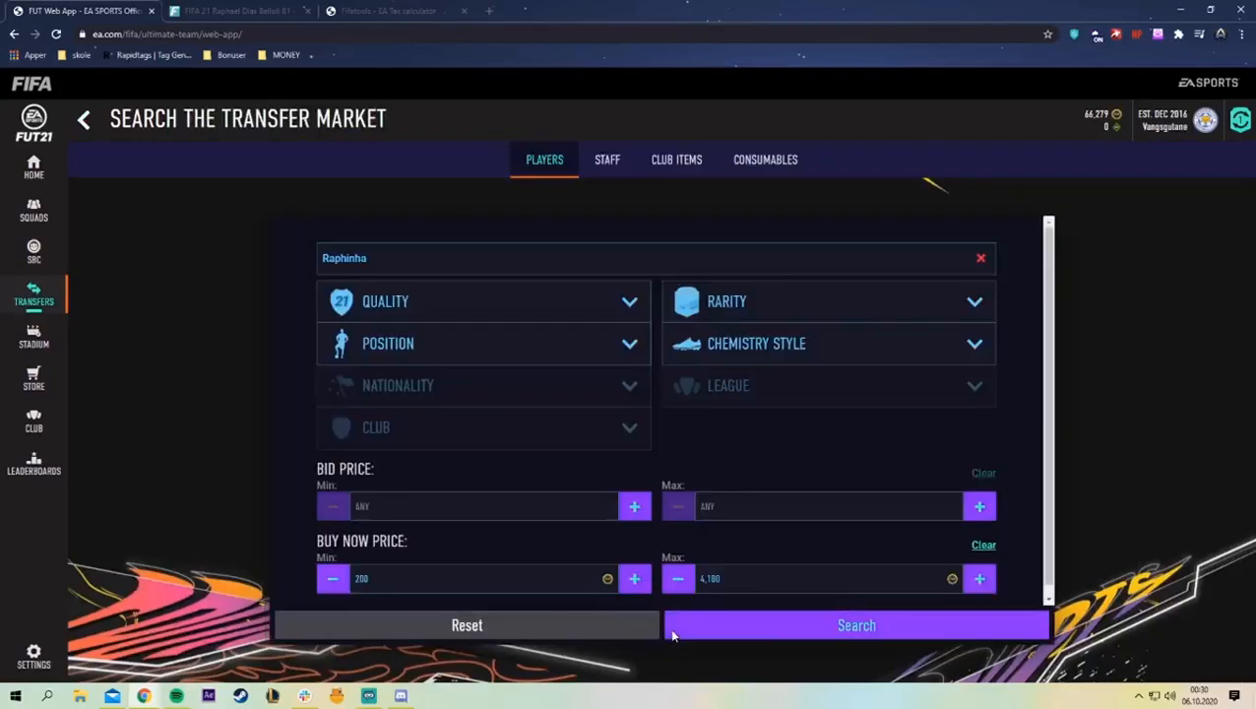
{"action": "left_click", "coordinate": [855, 624]}
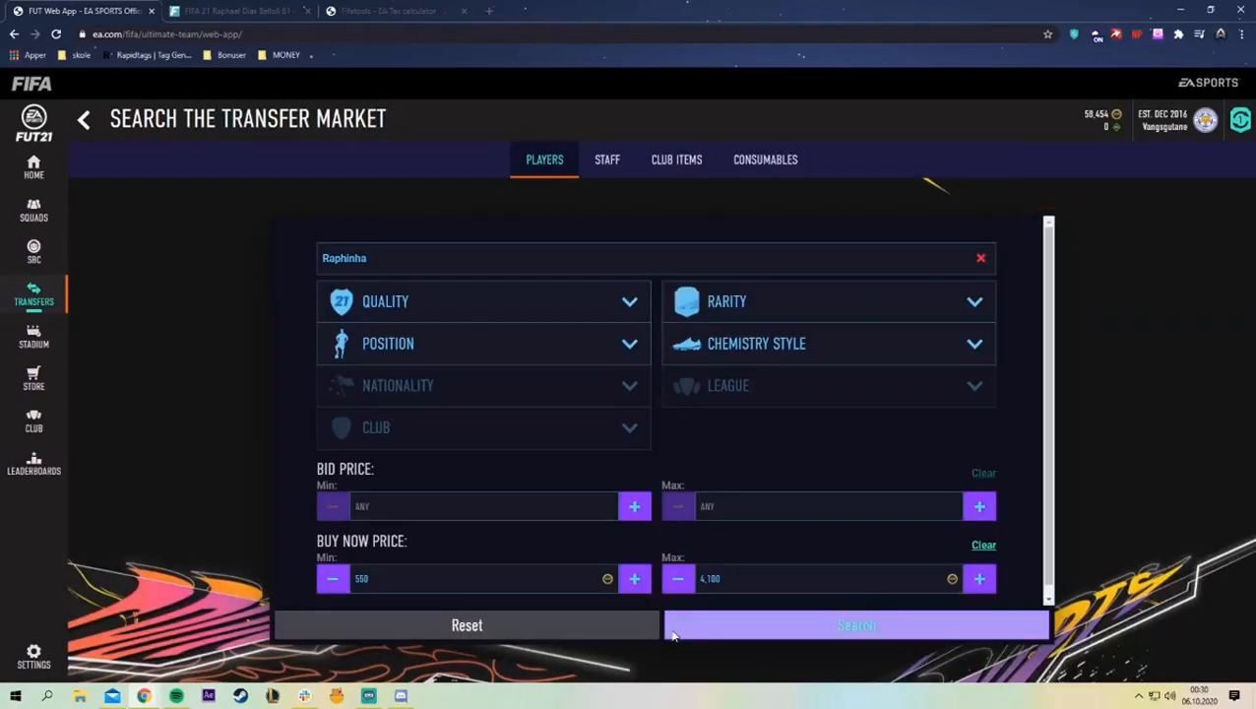
{"action": "left_click", "coordinate": [850, 627]}
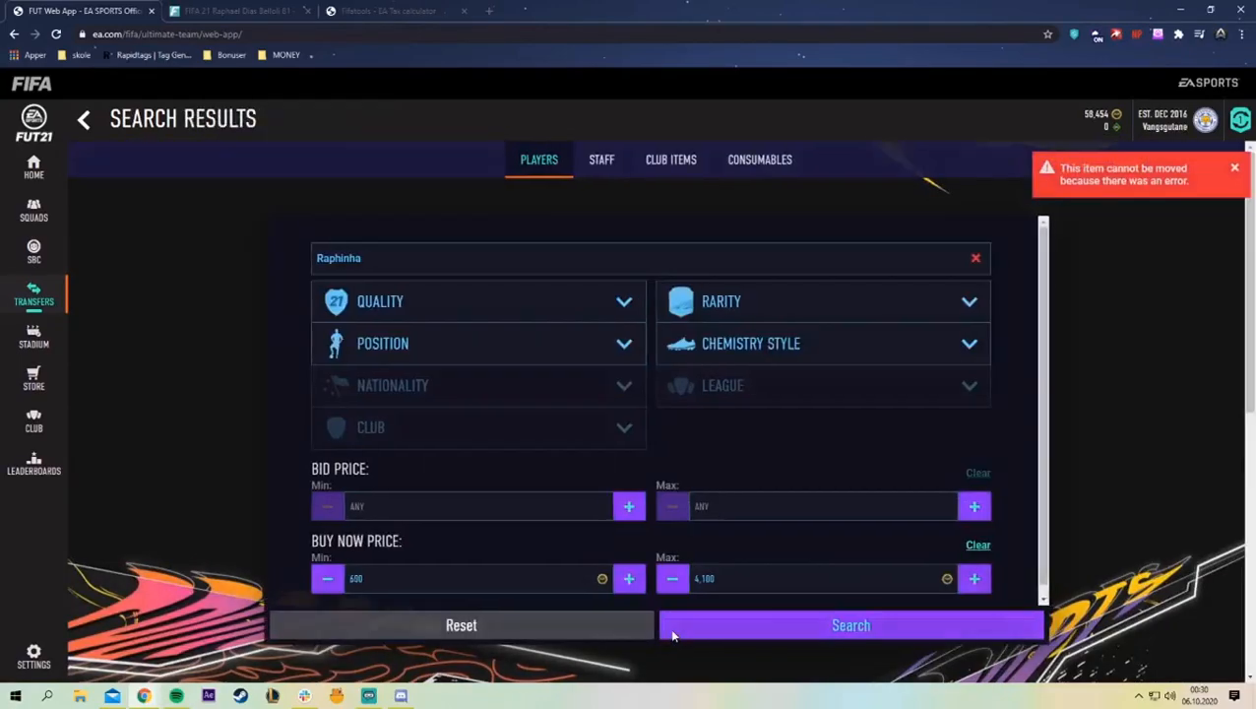
{"action": "left_click", "coordinate": [850, 624]}
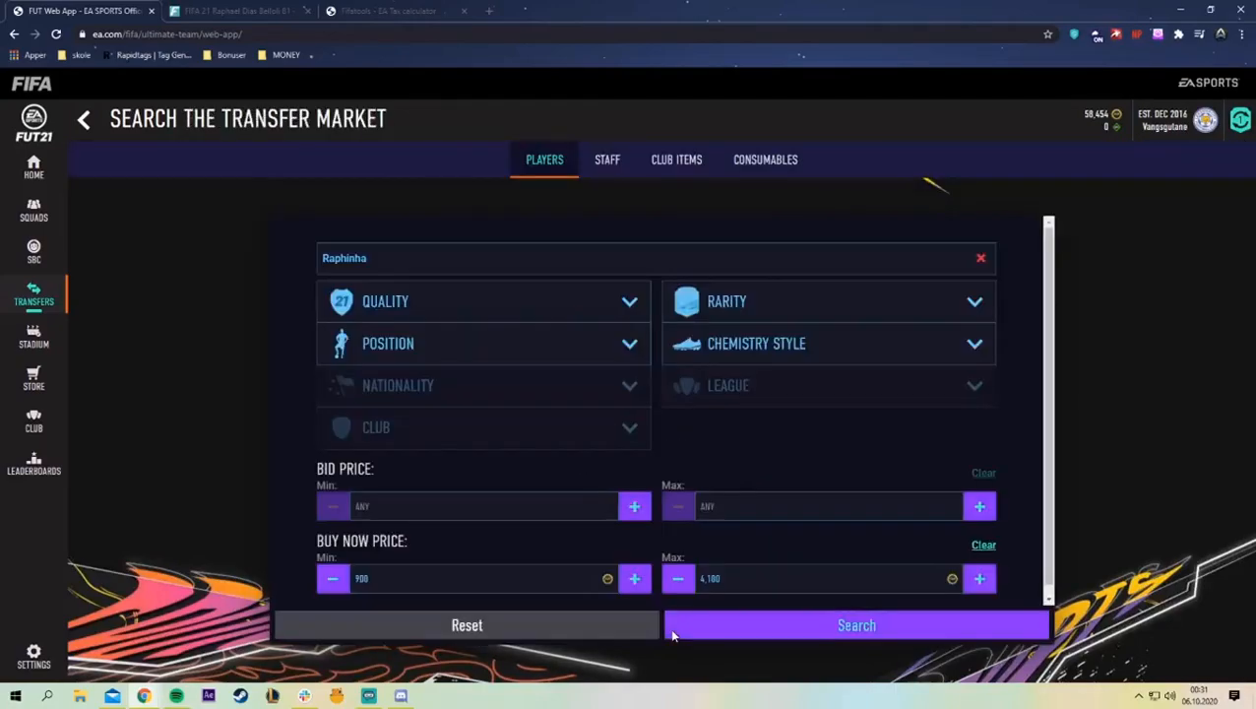
{"action": "left_click", "coordinate": [854, 624]}
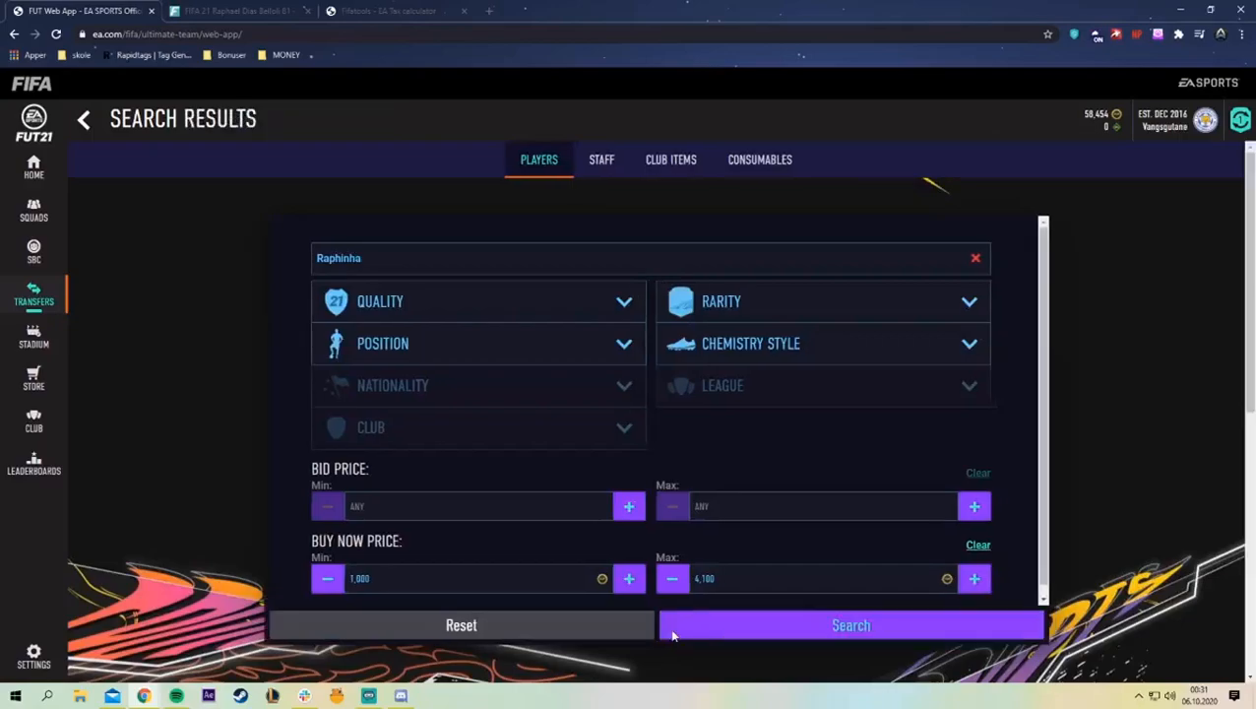
{"action": "left_click", "coordinate": [851, 624]}
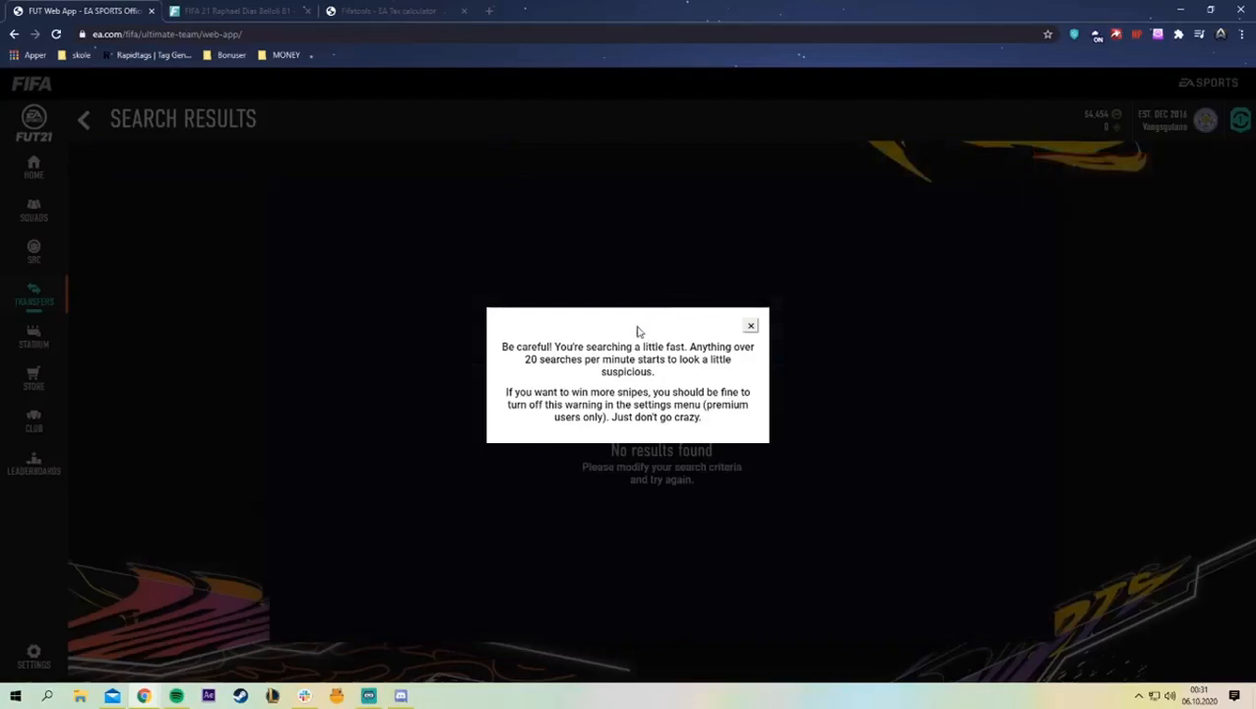
{"action": "mouse_move", "coordinate": [606, 364]}
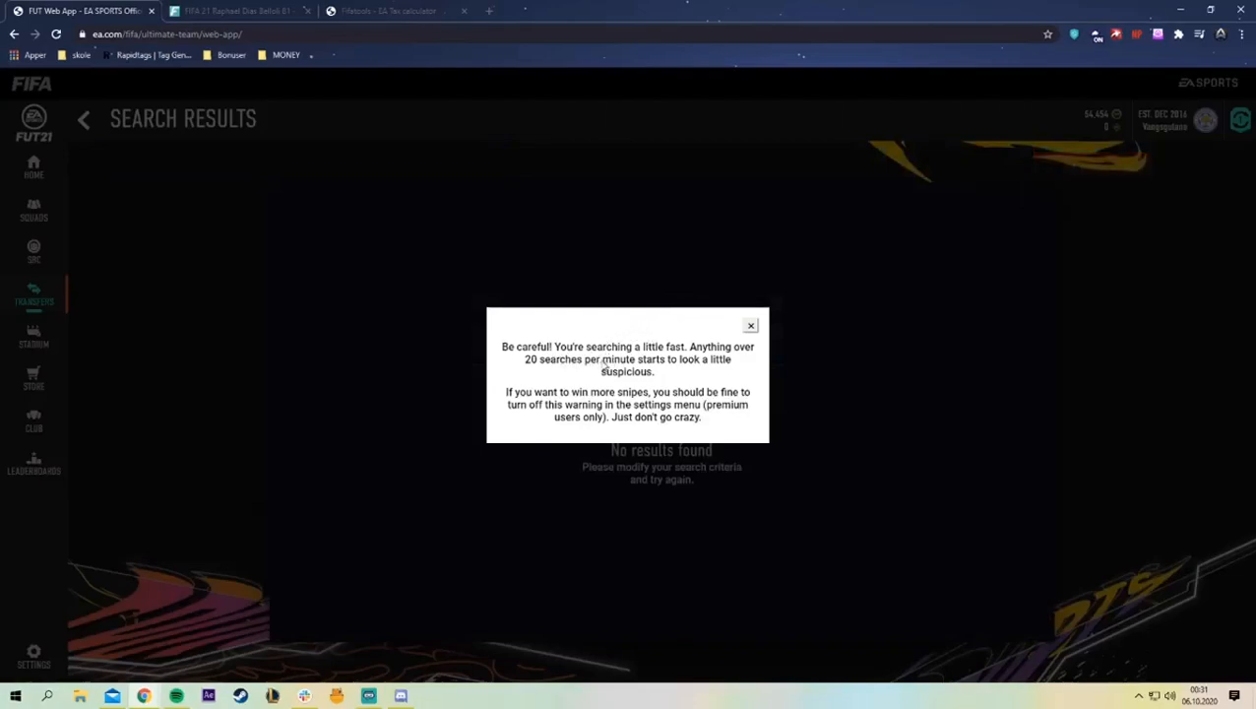
{"action": "mouse_move", "coordinate": [652, 368]}
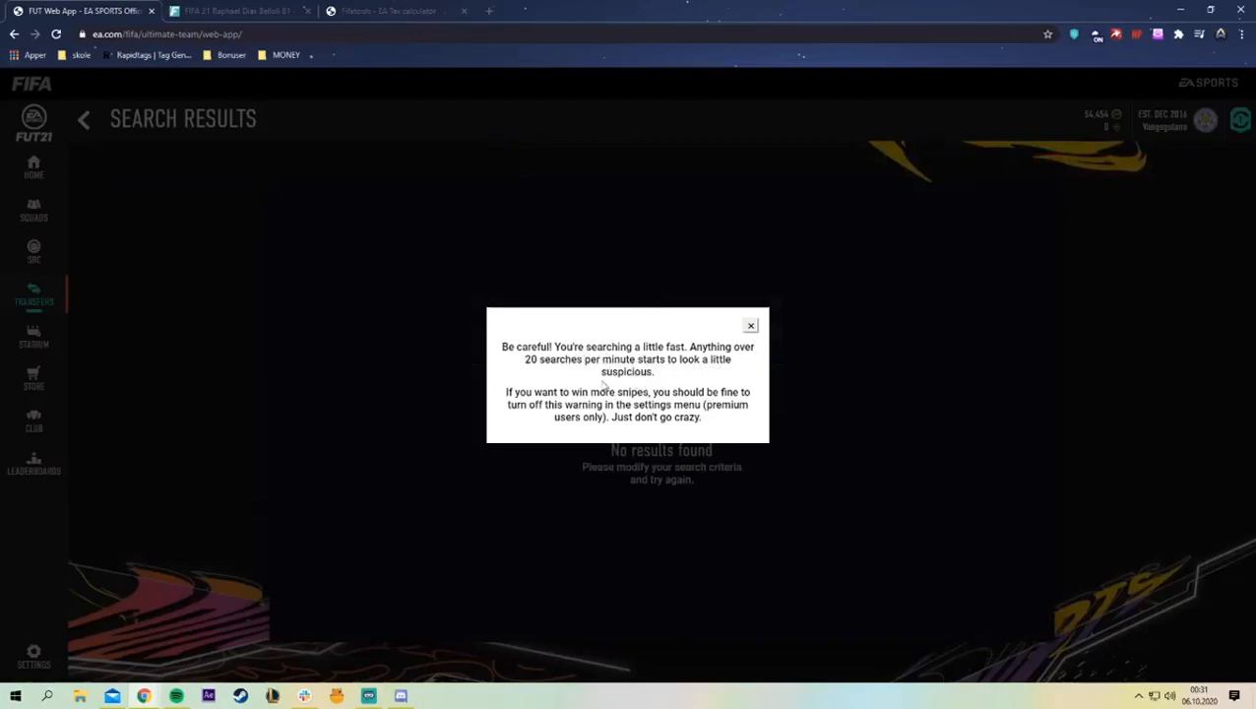
{"action": "mouse_move", "coordinate": [717, 390]}
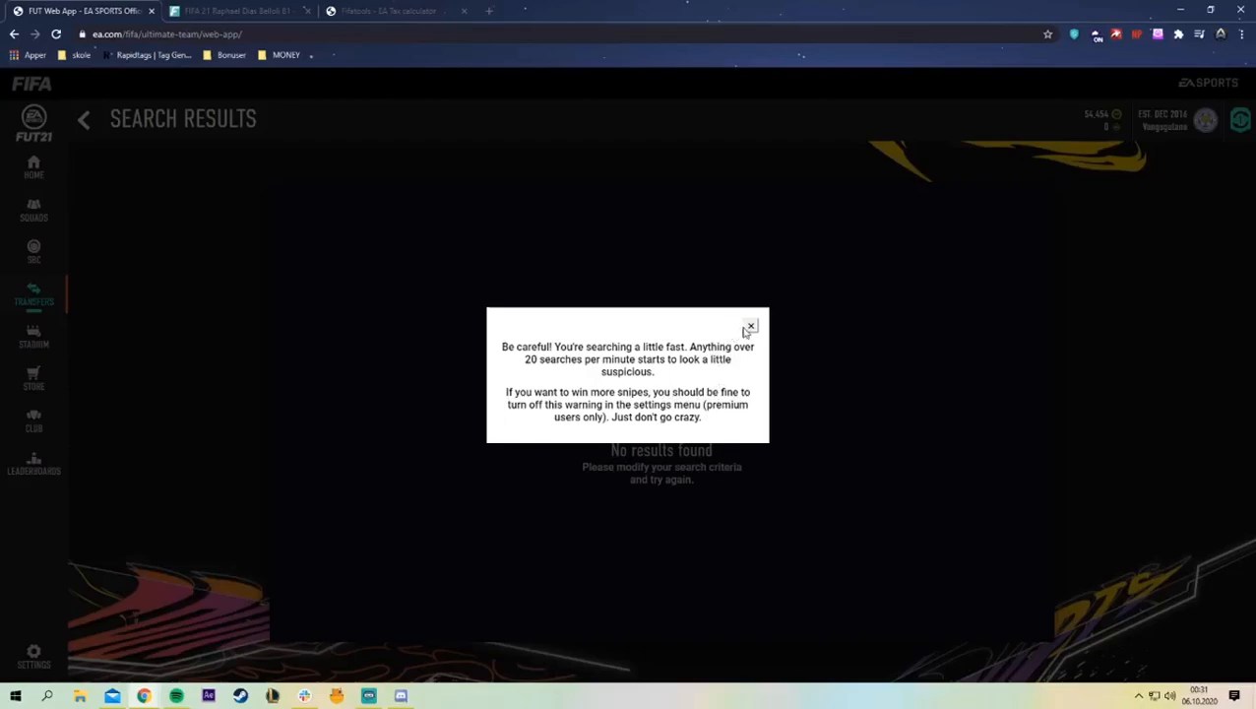
Dismiss the searching-too-fast warning, leaving the empty No results found page
{"action": "left_click", "coordinate": [750, 327]}
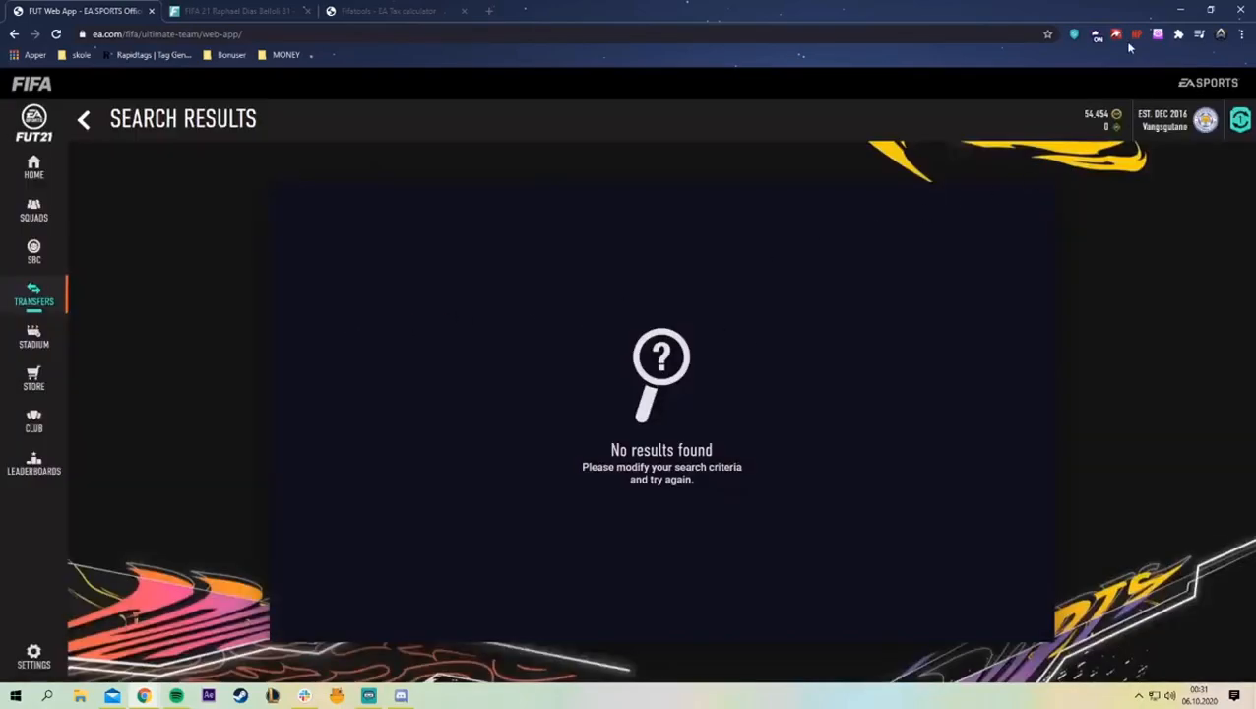
List the first unassigned Raphinha card on the transfer market with its Buy Now price entered
{"action": "left_click", "coordinate": [34, 168]}
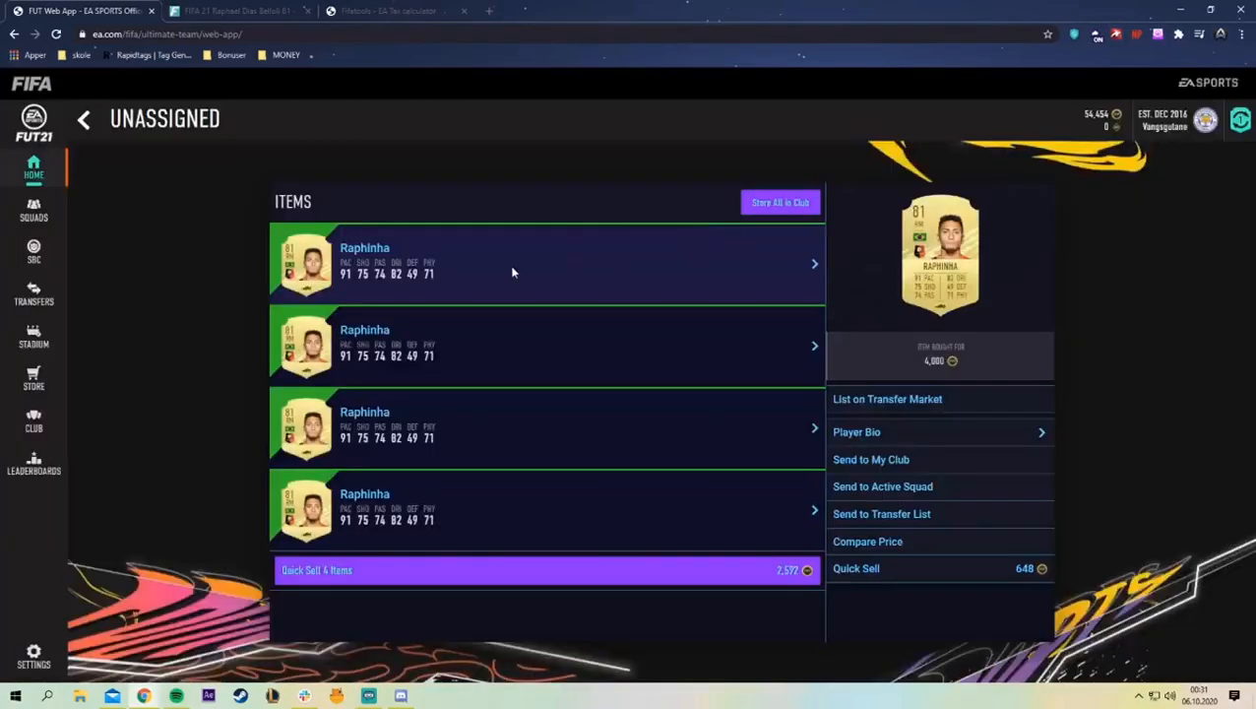
{"action": "left_click", "coordinate": [886, 398]}
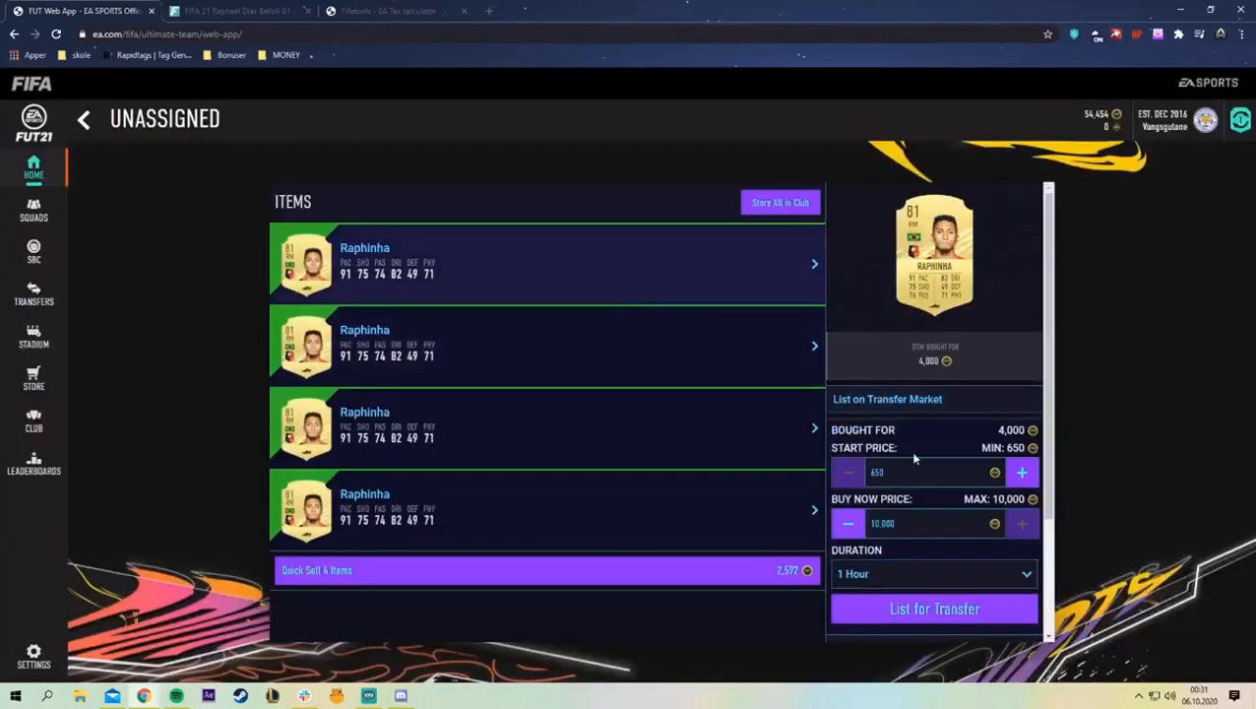
{"action": "type", "text": "45000"}
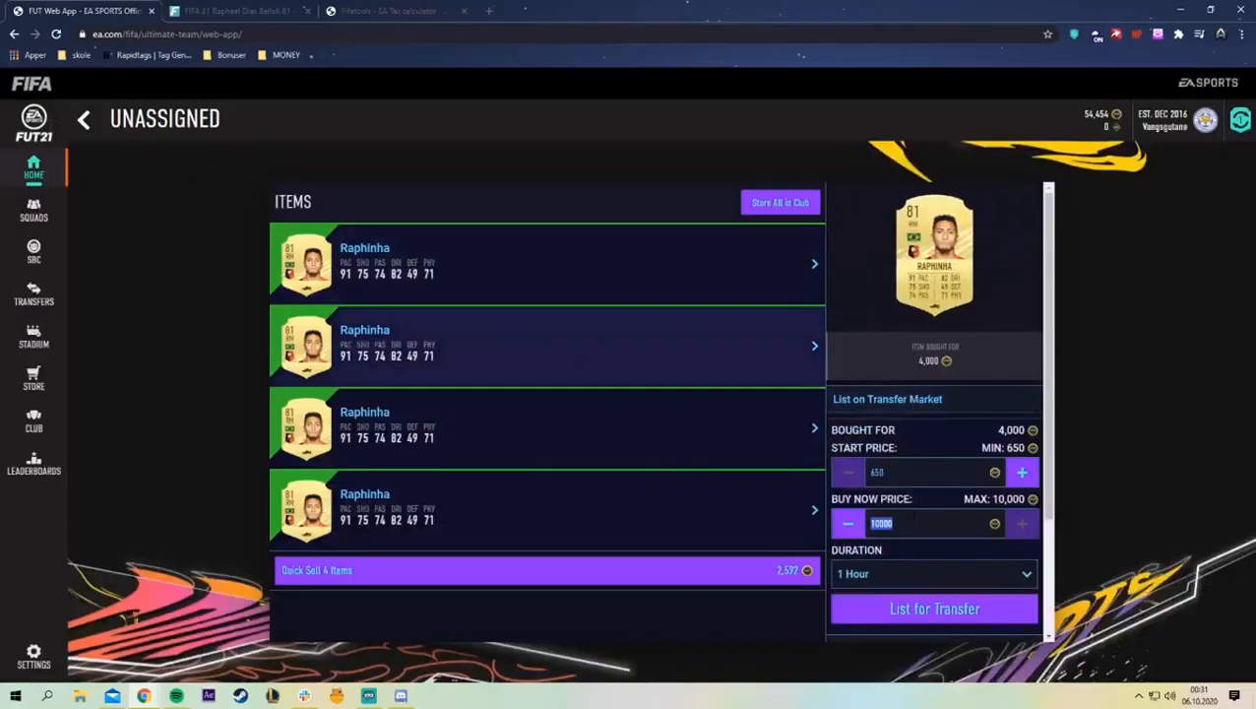
{"action": "left_click", "coordinate": [1022, 524]}
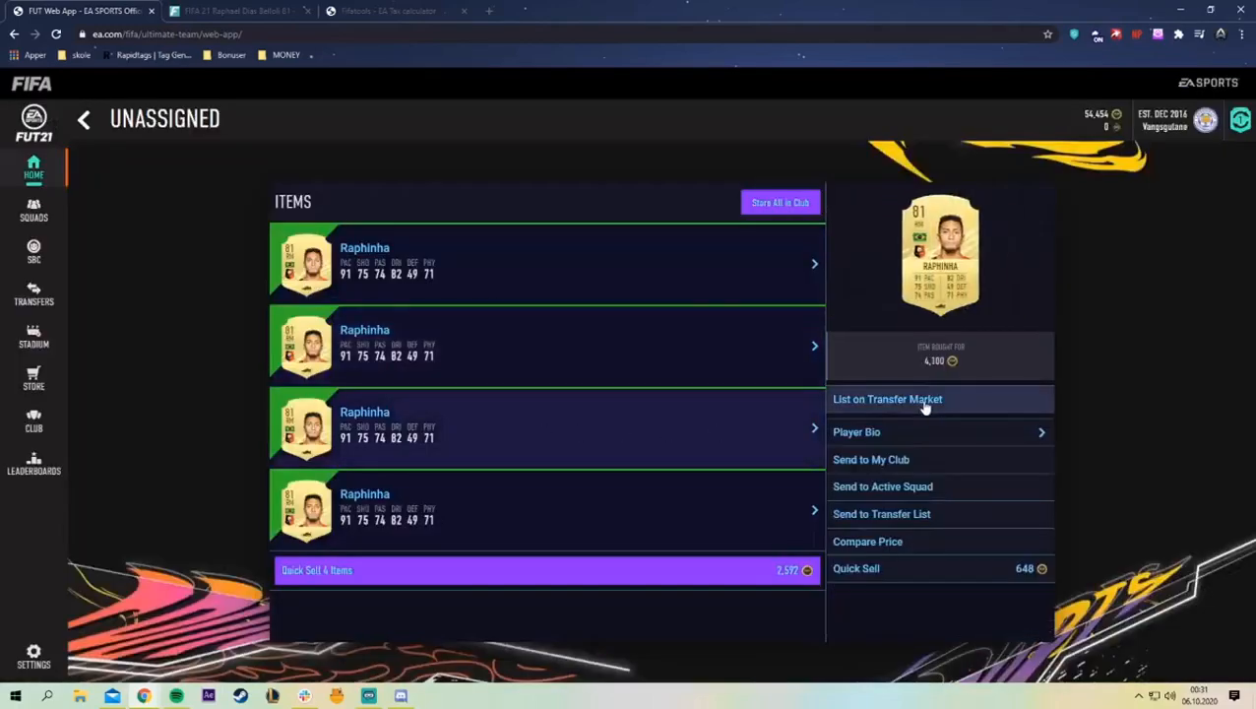
Start pricing the next Raphinha card, then view the Transfer List showing Raphinha cards sold
{"action": "left_click", "coordinate": [886, 398]}
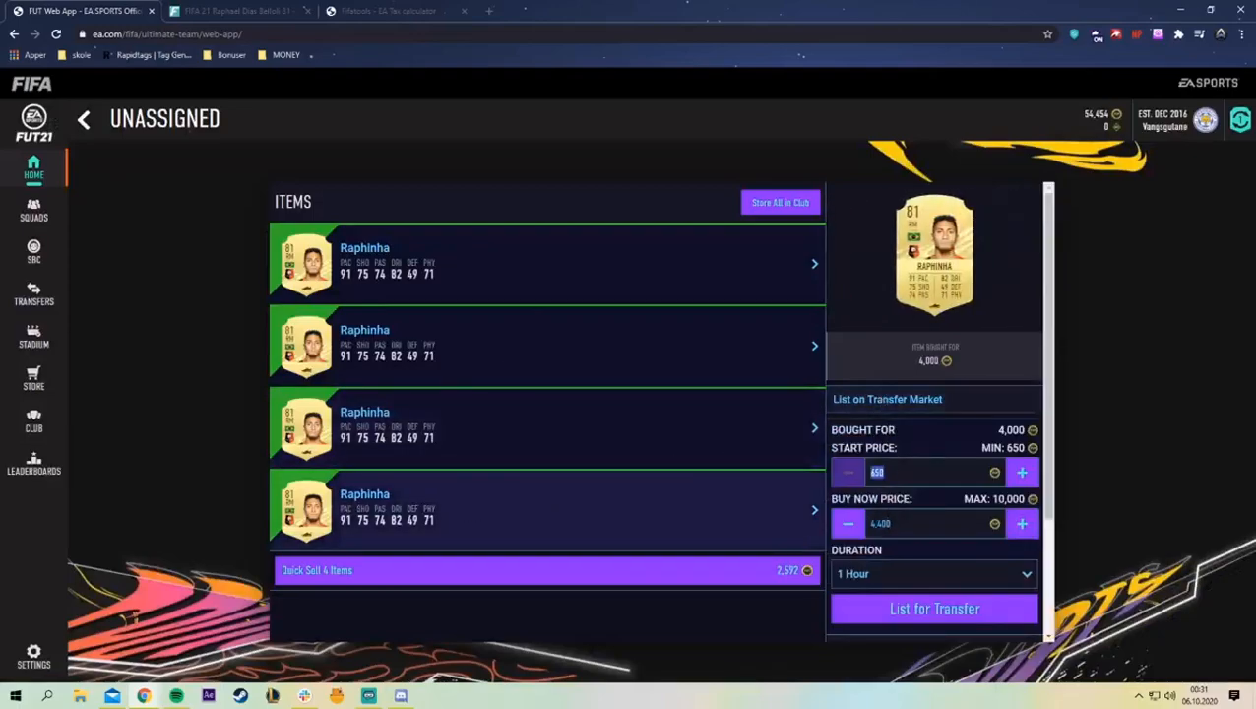
{"action": "left_click", "coordinate": [933, 608]}
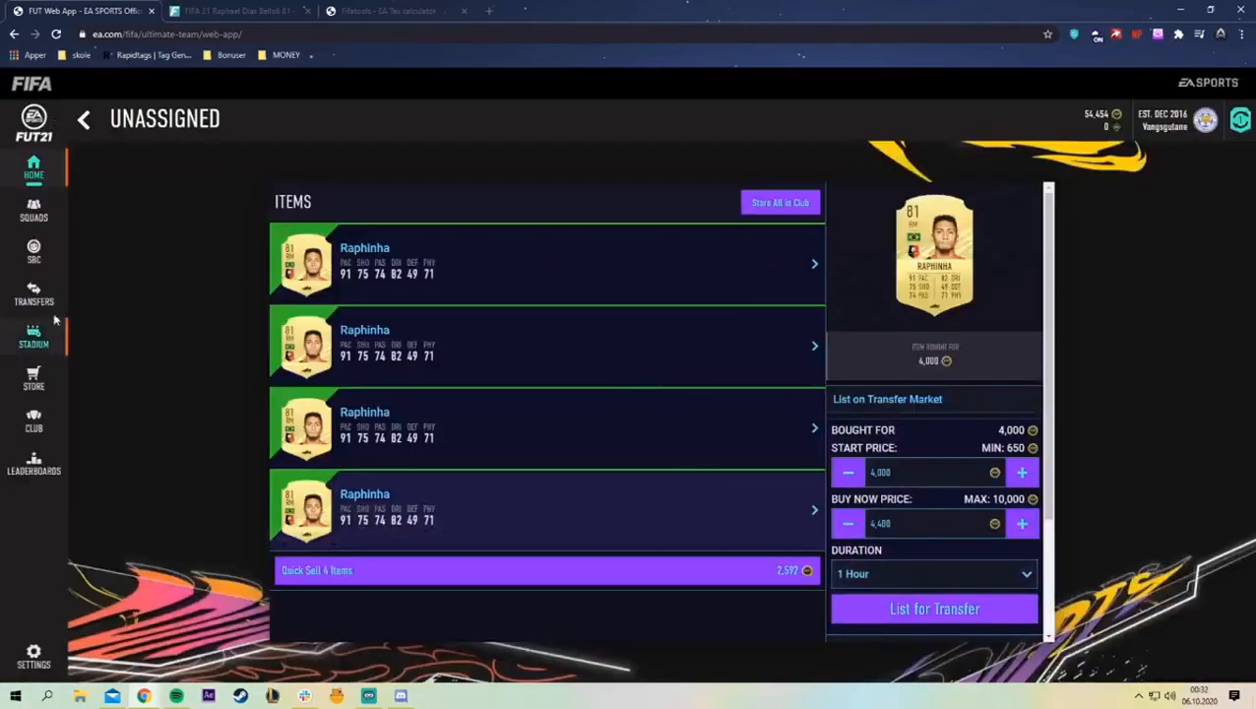
{"action": "left_click", "coordinate": [33, 295]}
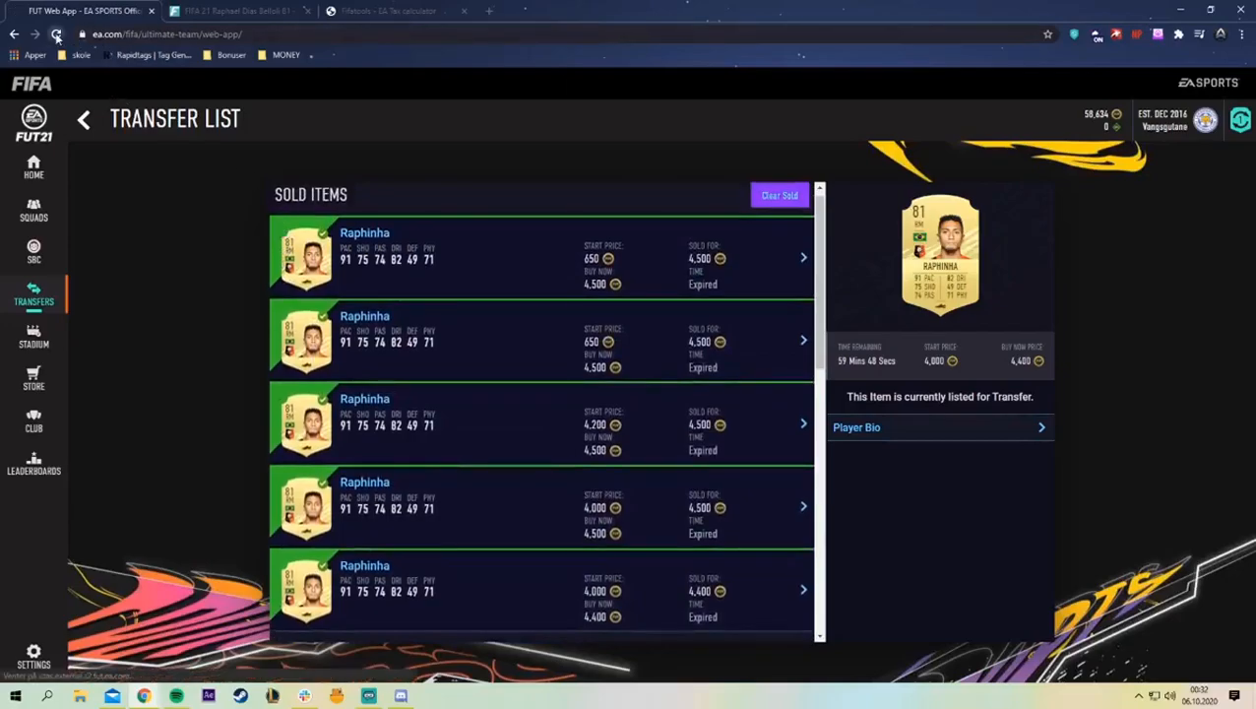
Reload the FUT Web App so the Home page reappears
{"action": "left_click", "coordinate": [55, 34]}
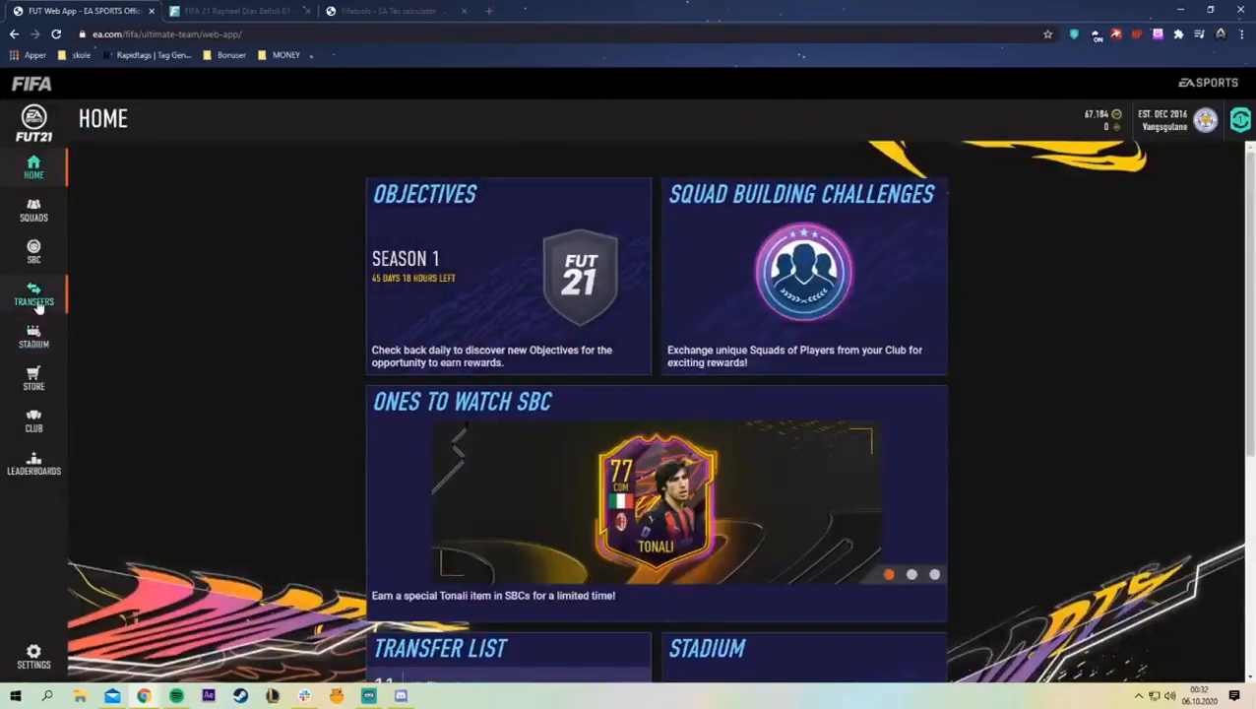
Show the Transfer List with the Raphinha cards sold around 4,500 coins
{"action": "left_click", "coordinate": [33, 295]}
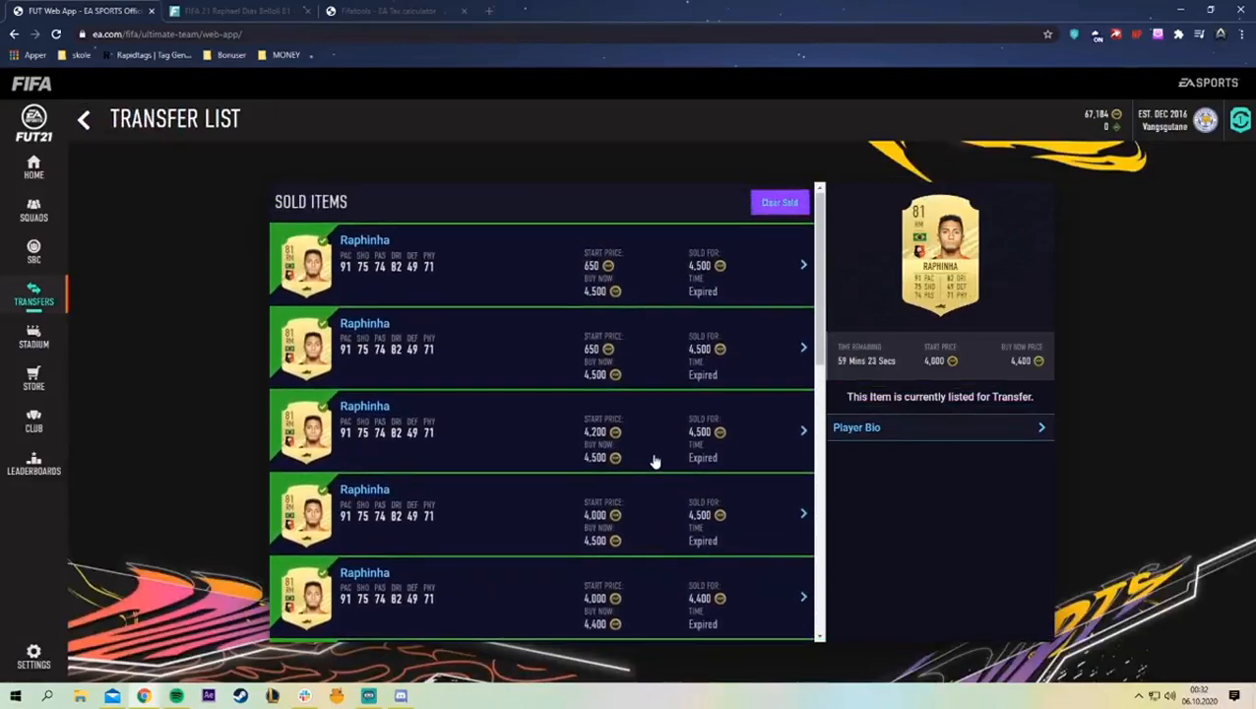
{"action": "mouse_move", "coordinate": [595, 330]}
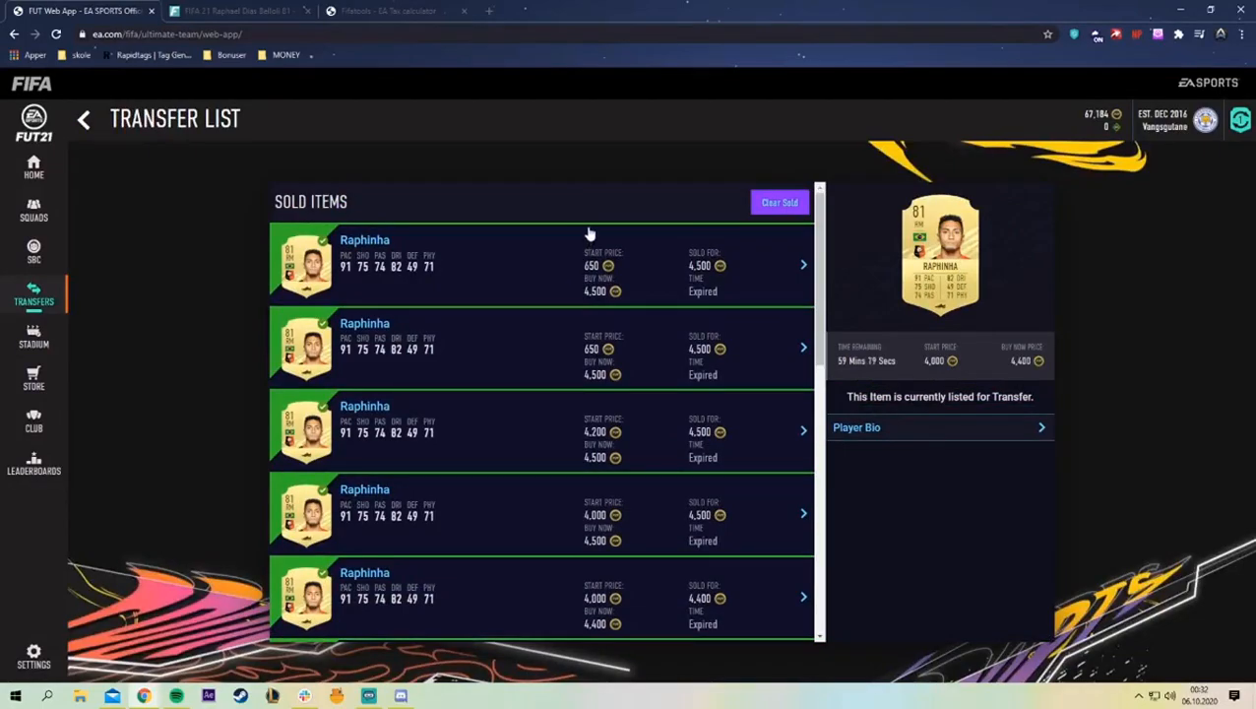
{"action": "scroll", "scroll_direction": "down", "scroll_amount": 3}
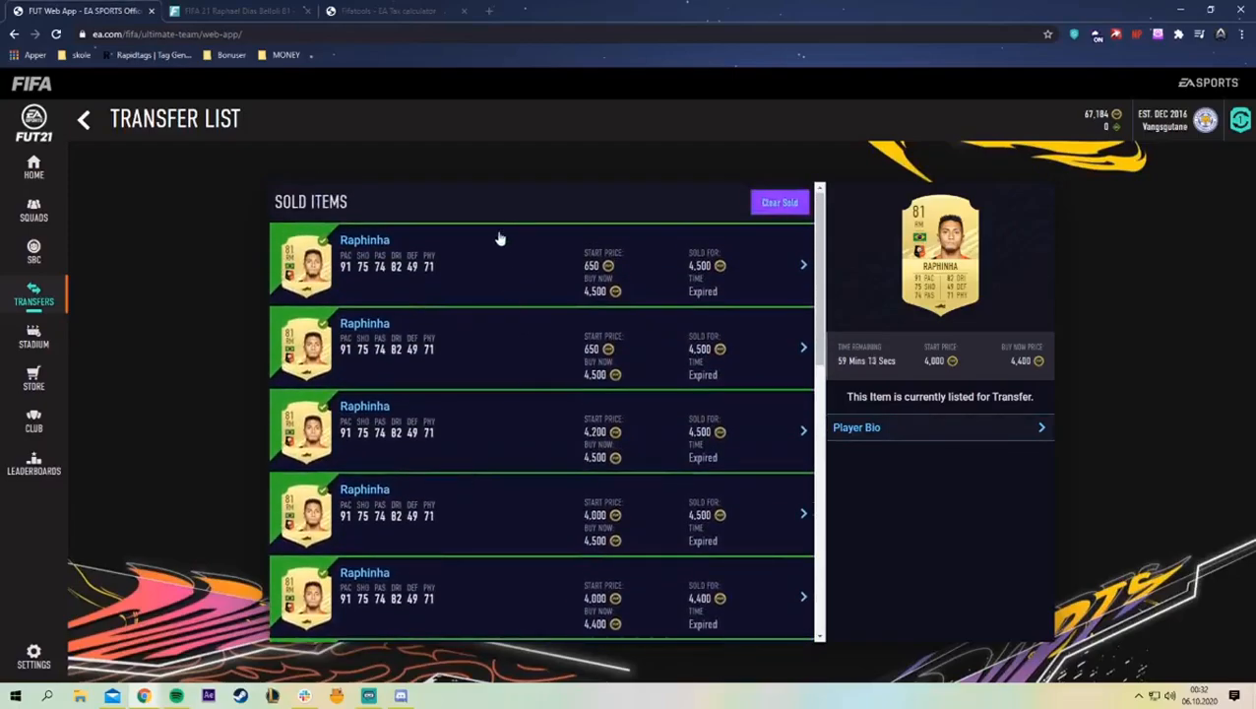
{"action": "mouse_move", "coordinate": [504, 193]}
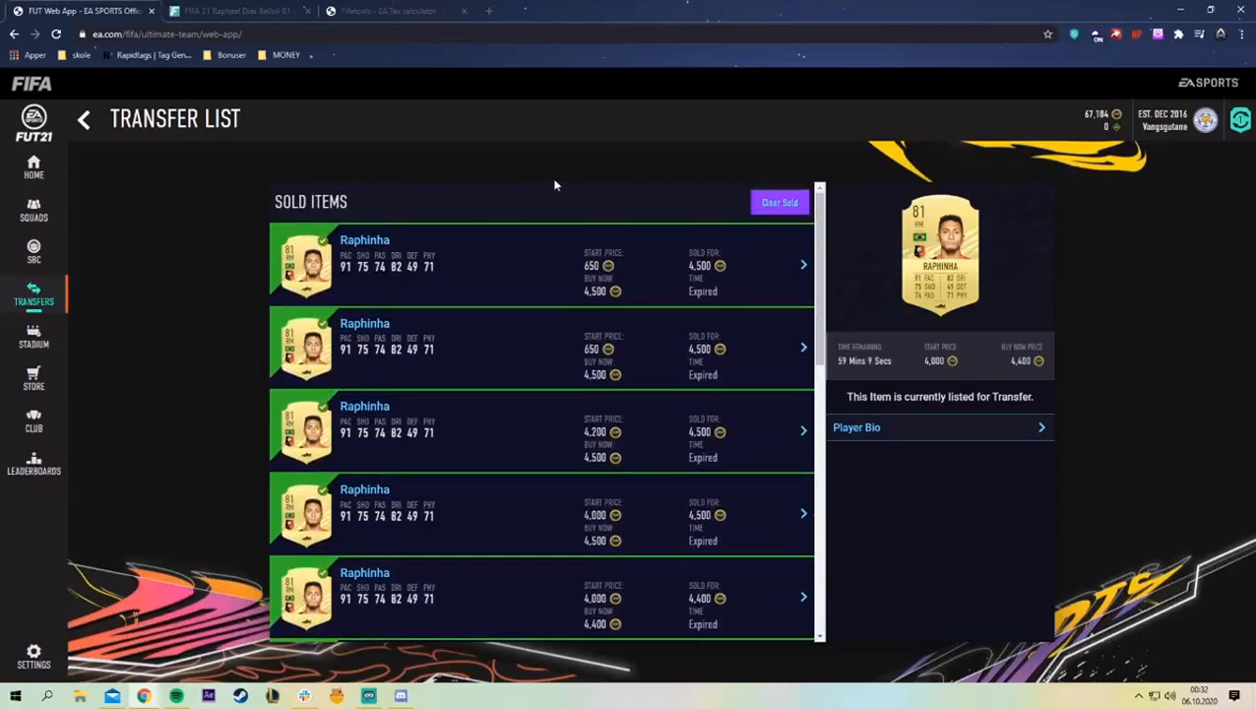
{"action": "mouse_move", "coordinate": [707, 205]}
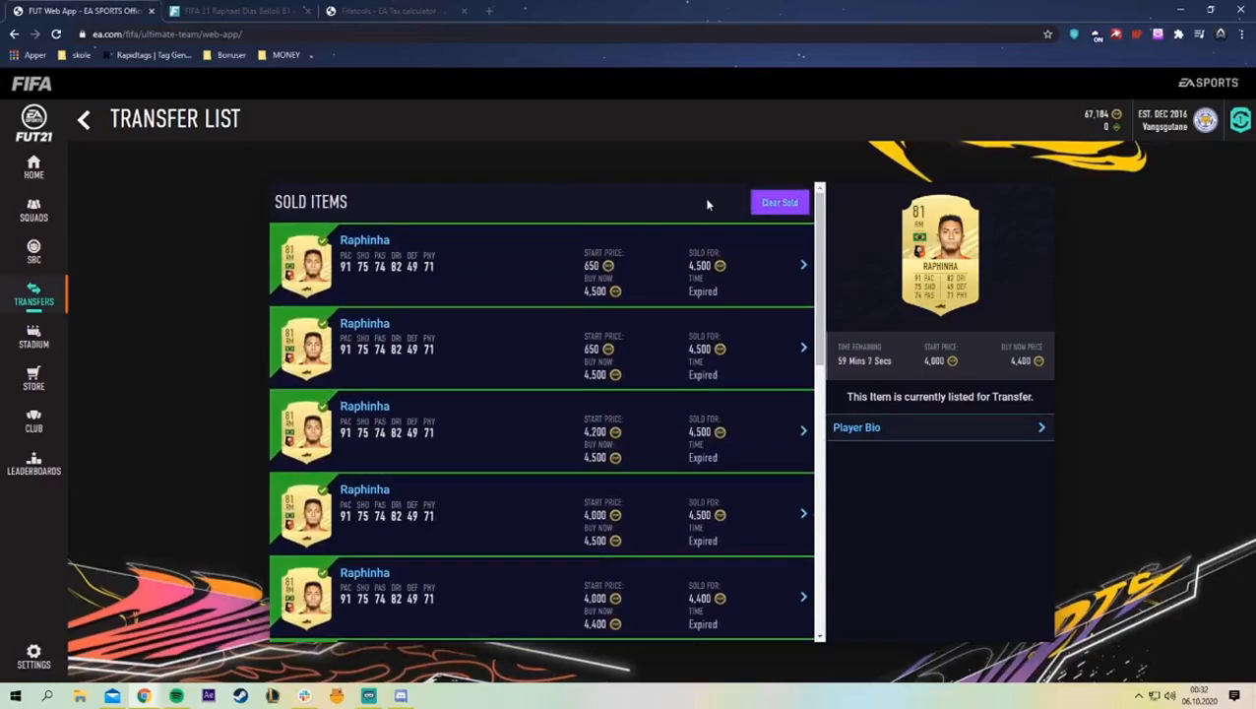